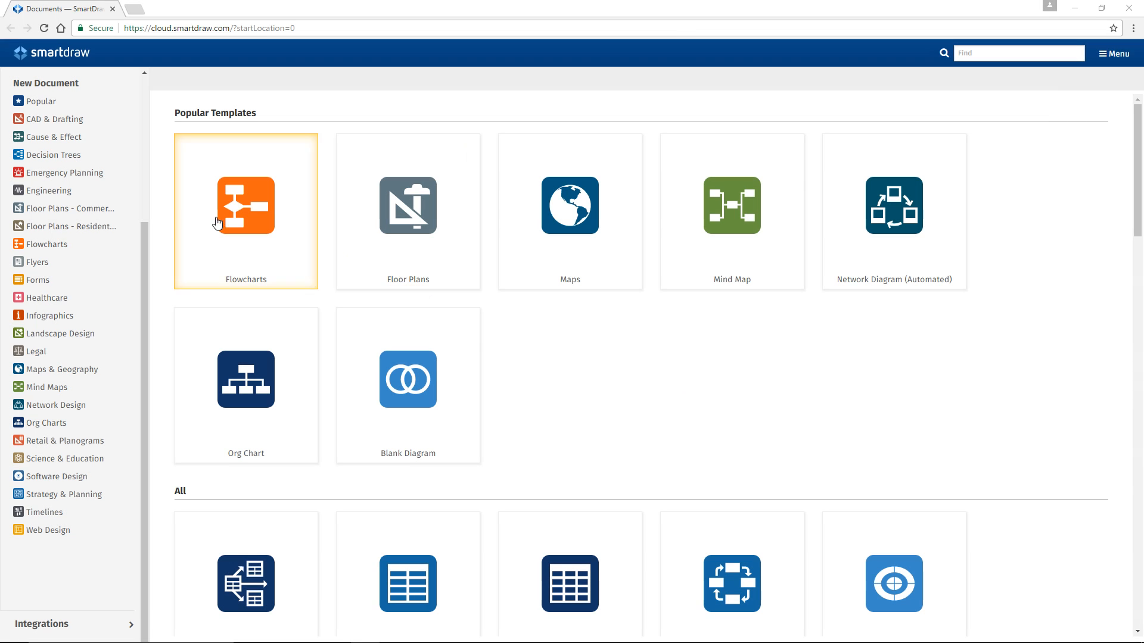
# - Start a new circuit diagram and set all wire crossings to show round, medium line hops
pyautogui.click(49, 191)
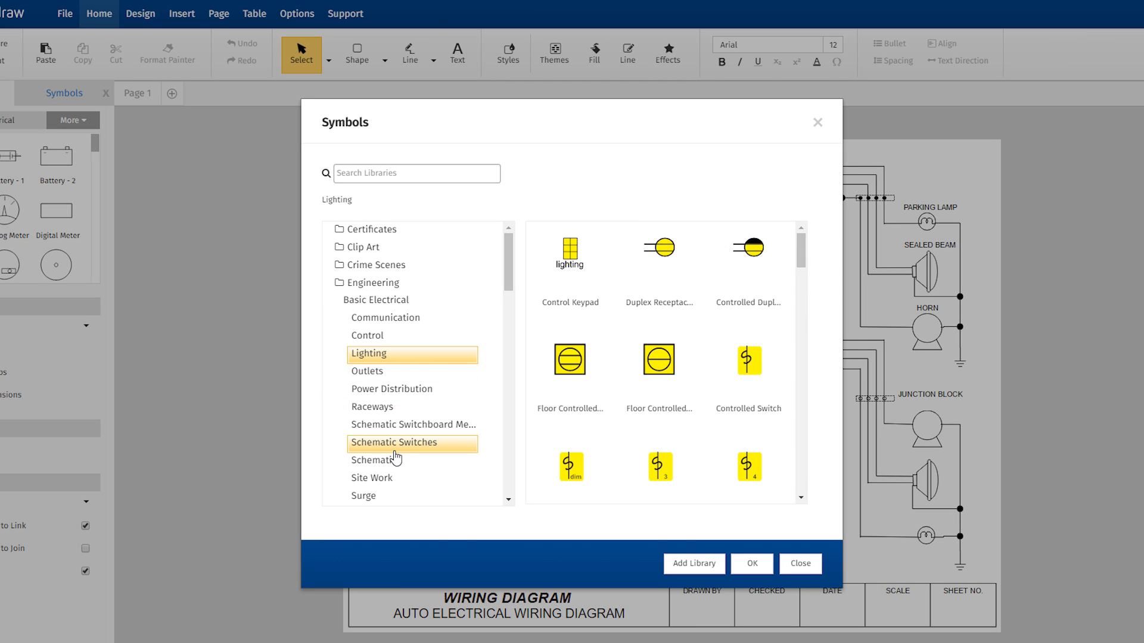
pyautogui.click(800, 564)
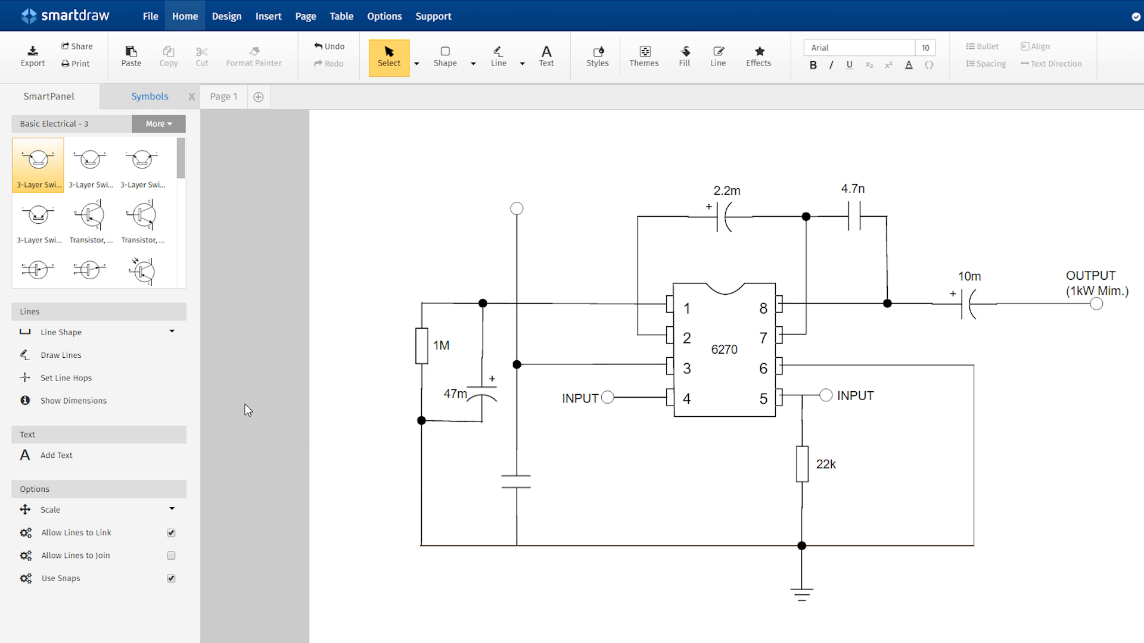
pyautogui.click(66, 378)
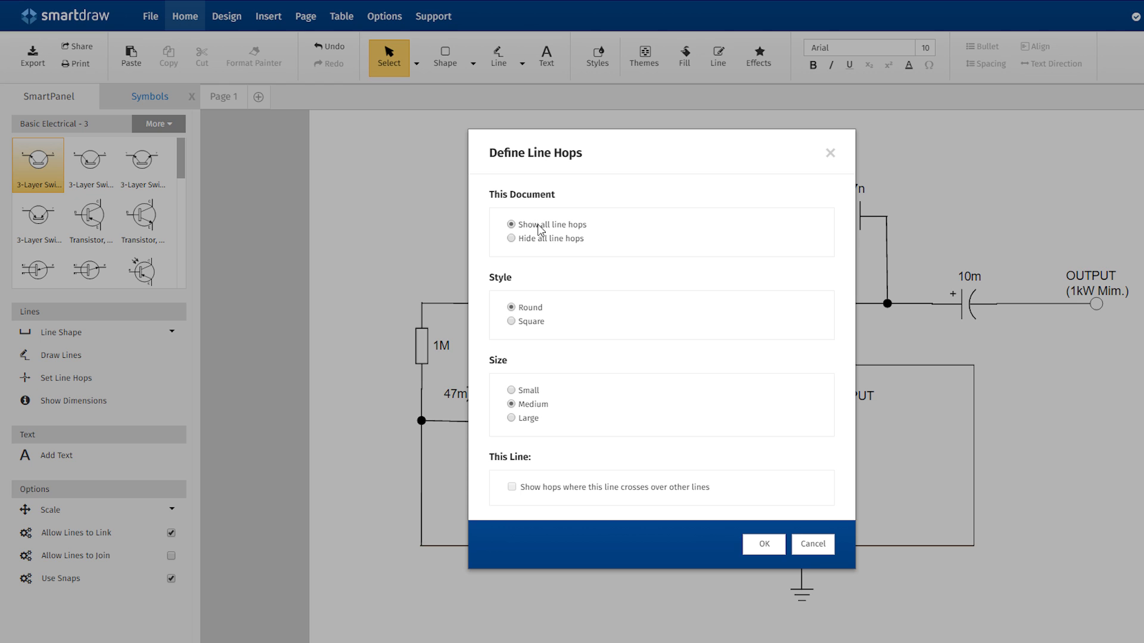
pyautogui.click(762, 543)
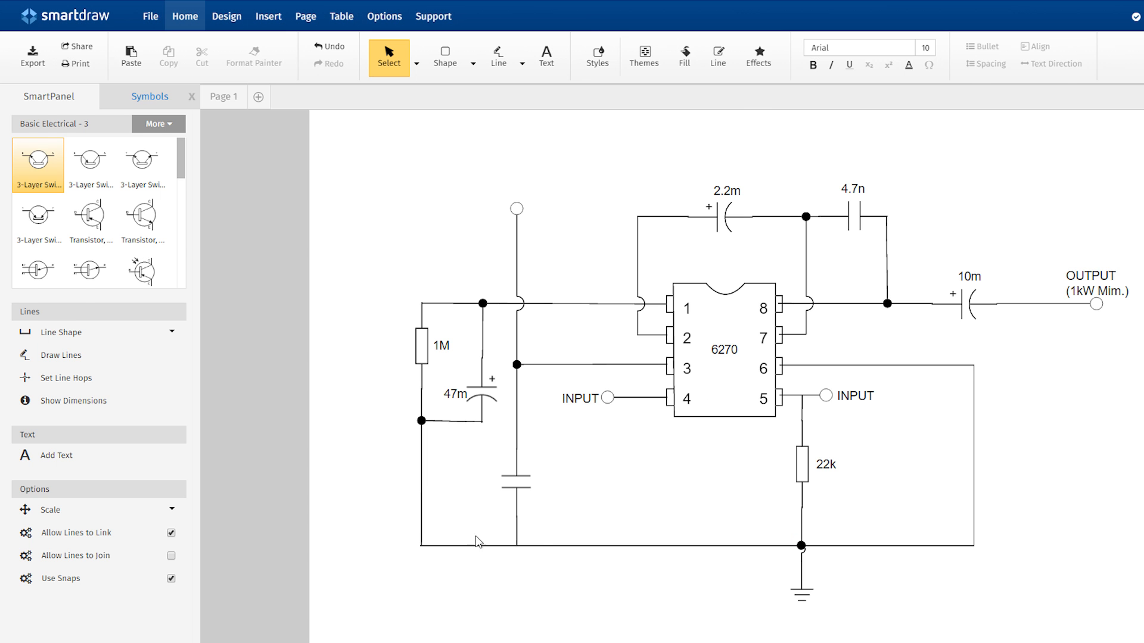
pyautogui.click(304, 629)
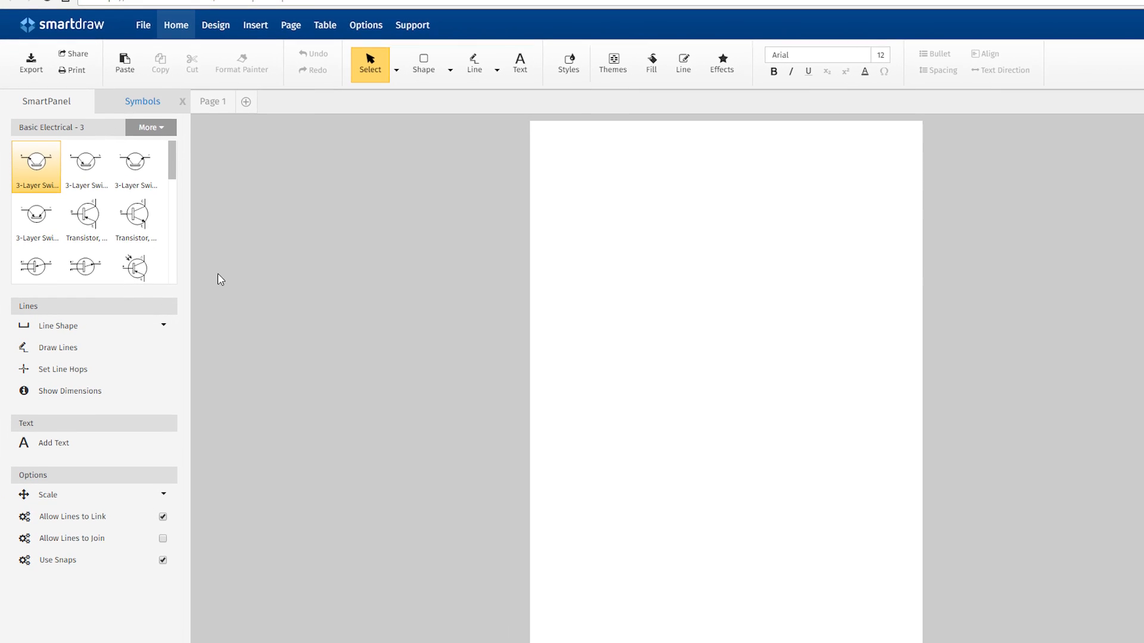
# - Switch the symbol panel to the Basic Electrical - 2 library and scroll to the Test Point symbol
pyautogui.scroll(-3)
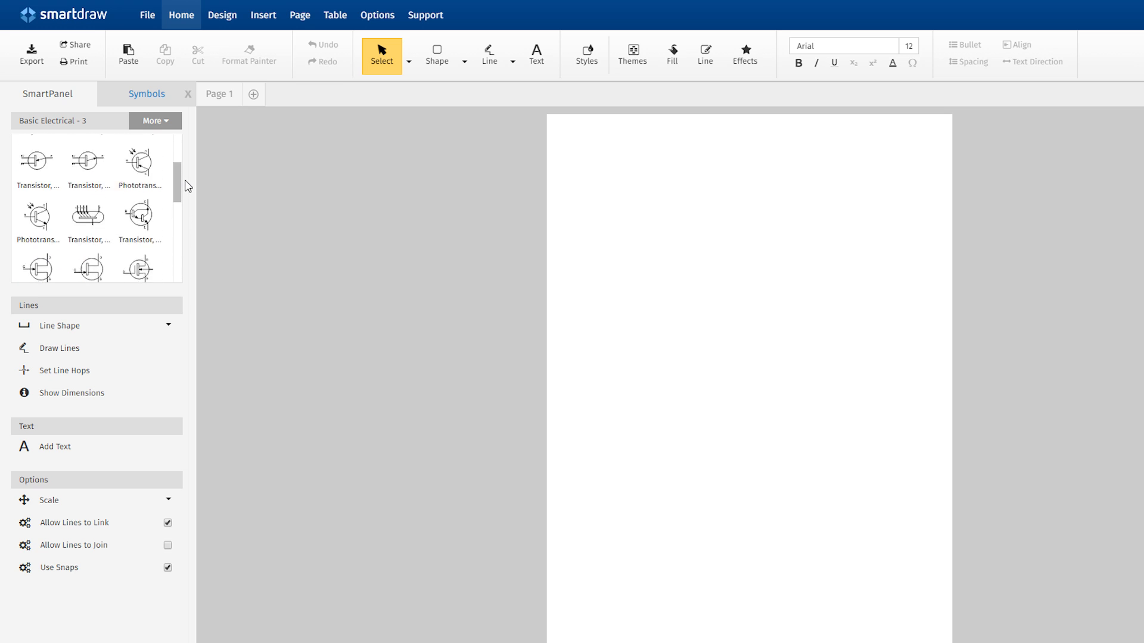
pyautogui.click(153, 121)
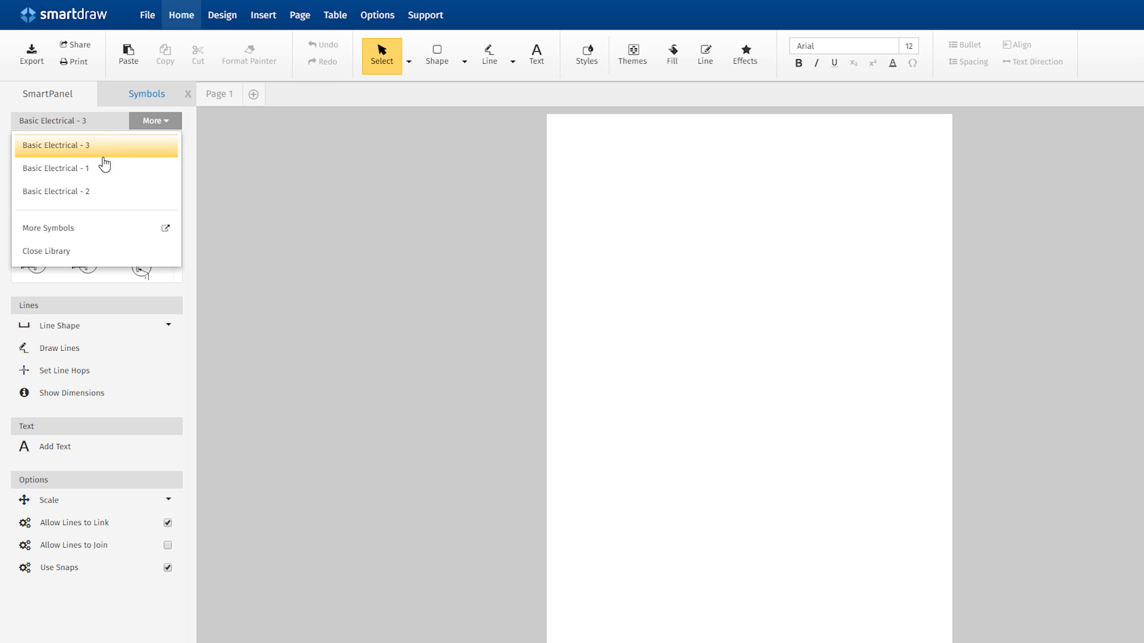
pyautogui.click(56, 190)
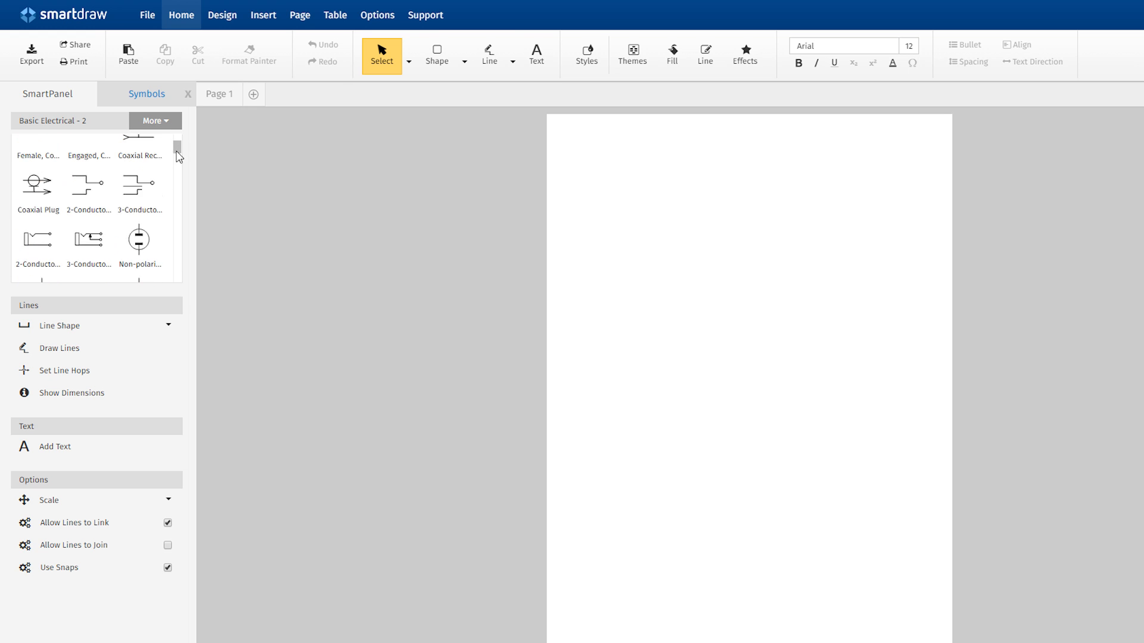
pyautogui.scroll(-3)
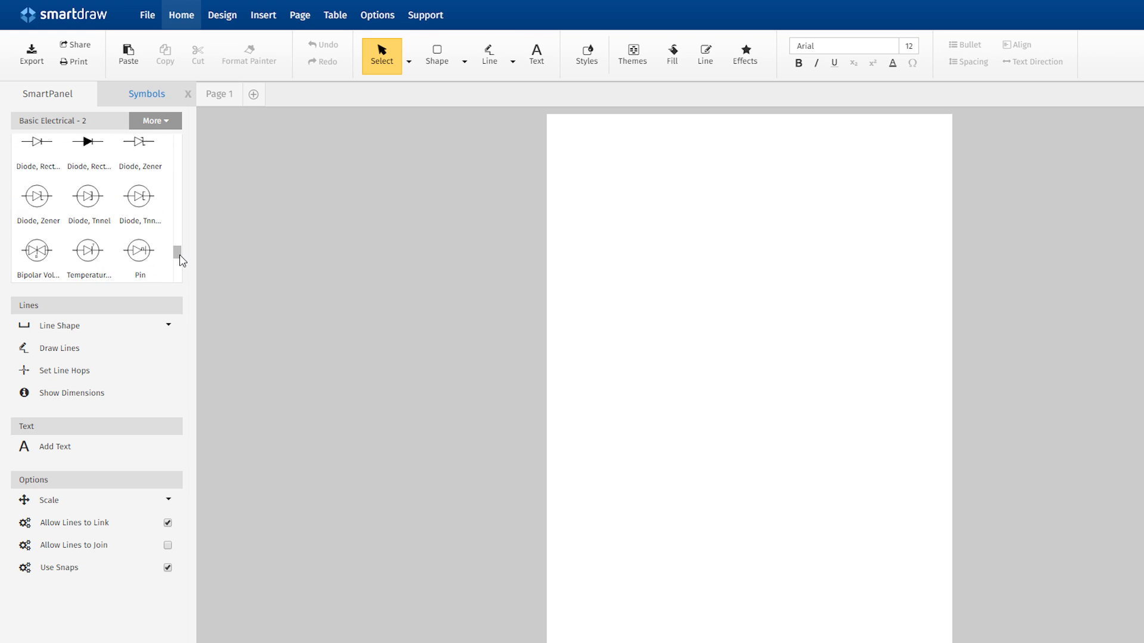
pyautogui.scroll(-3)
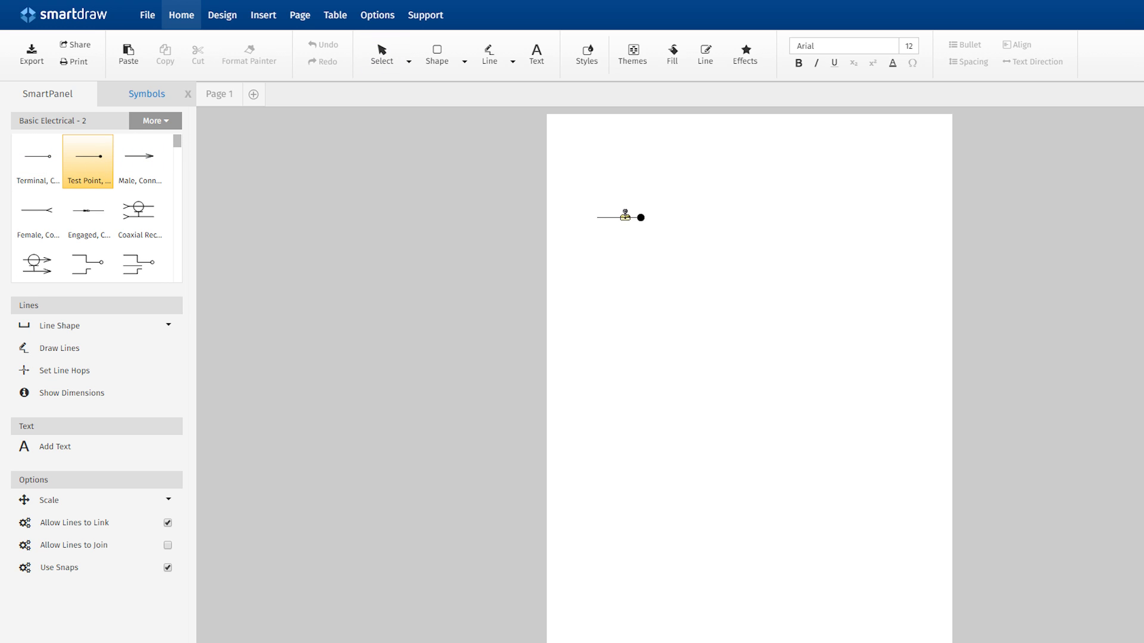
# - Drop the test point onto the page and enable Allow Lines to Join in Options
pyautogui.click(625, 217)
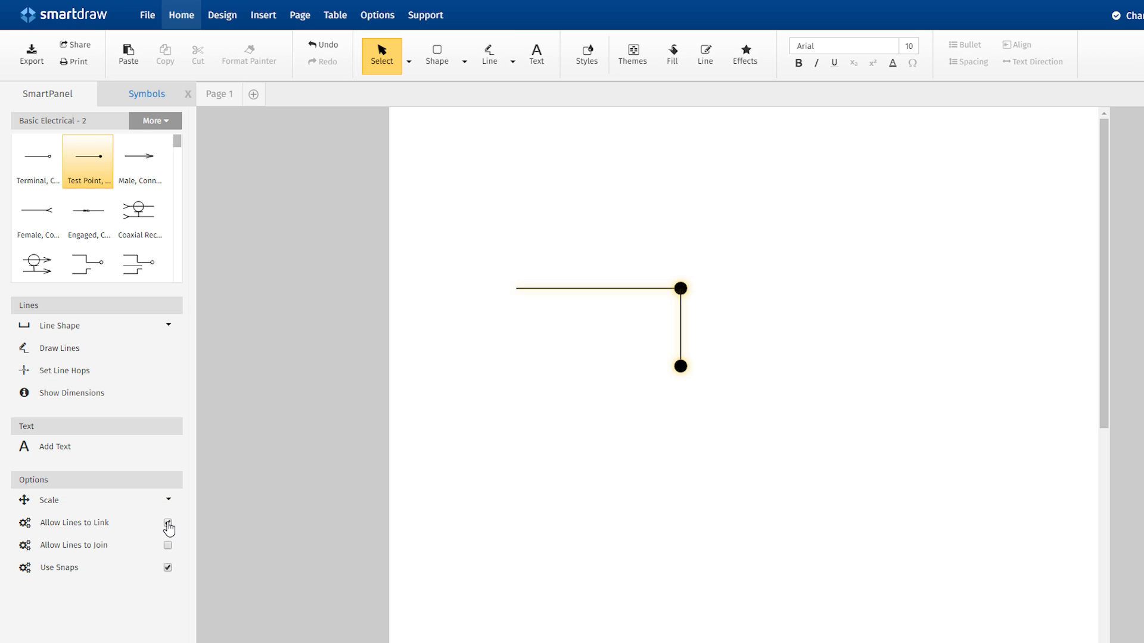
pyautogui.click(168, 523)
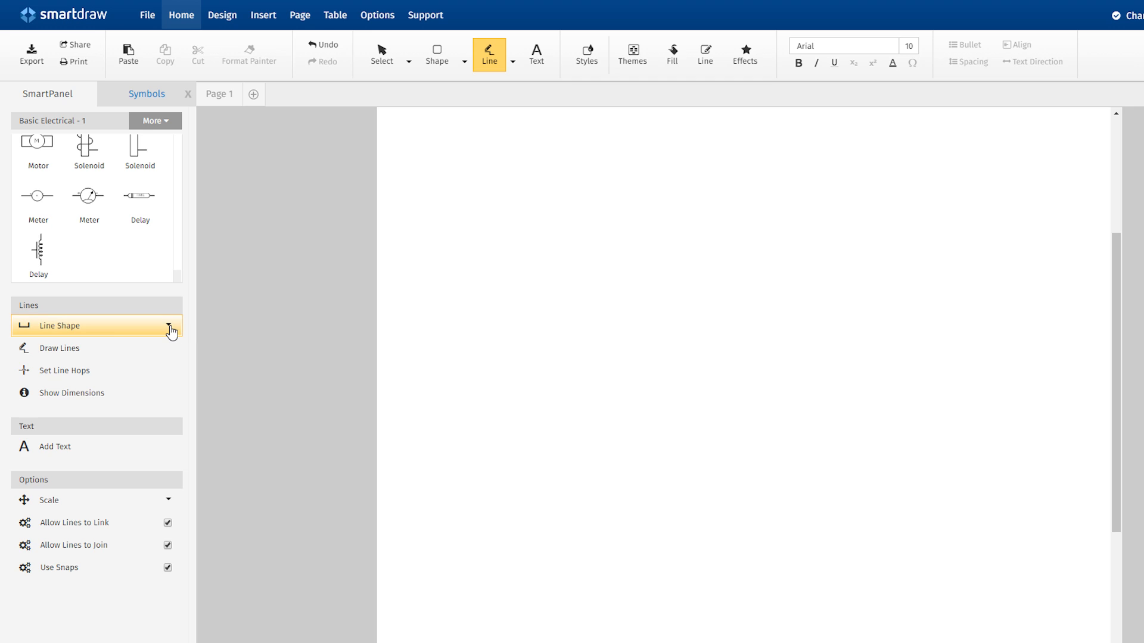
# - Draw a Shape Connector line across the page and change that line's shape
pyautogui.click(170, 325)
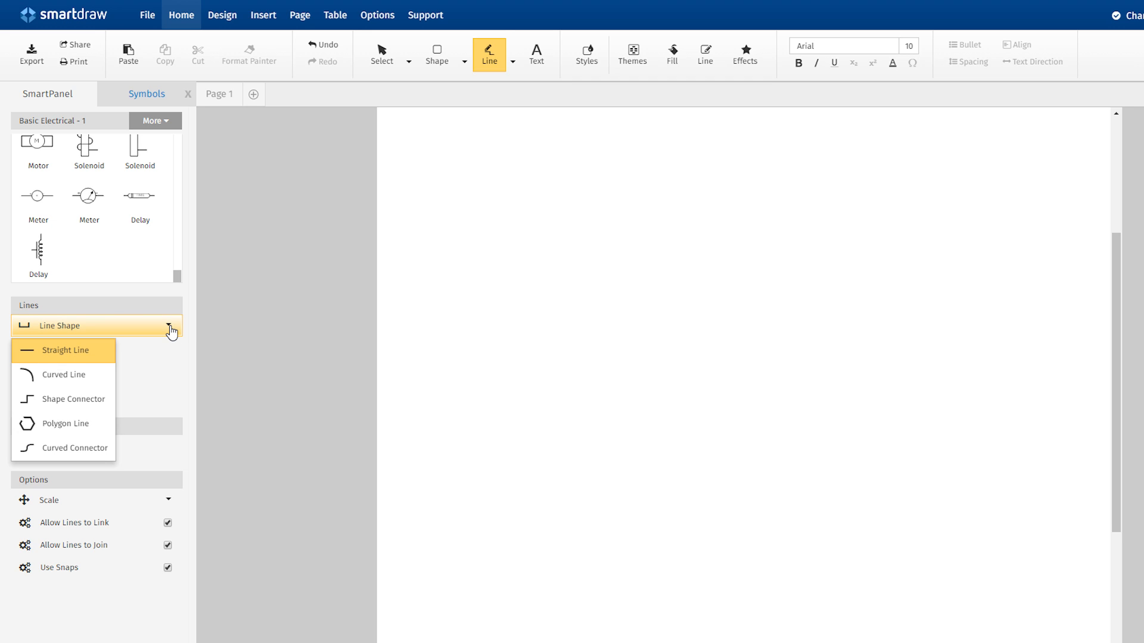
pyautogui.moveTo(73, 399)
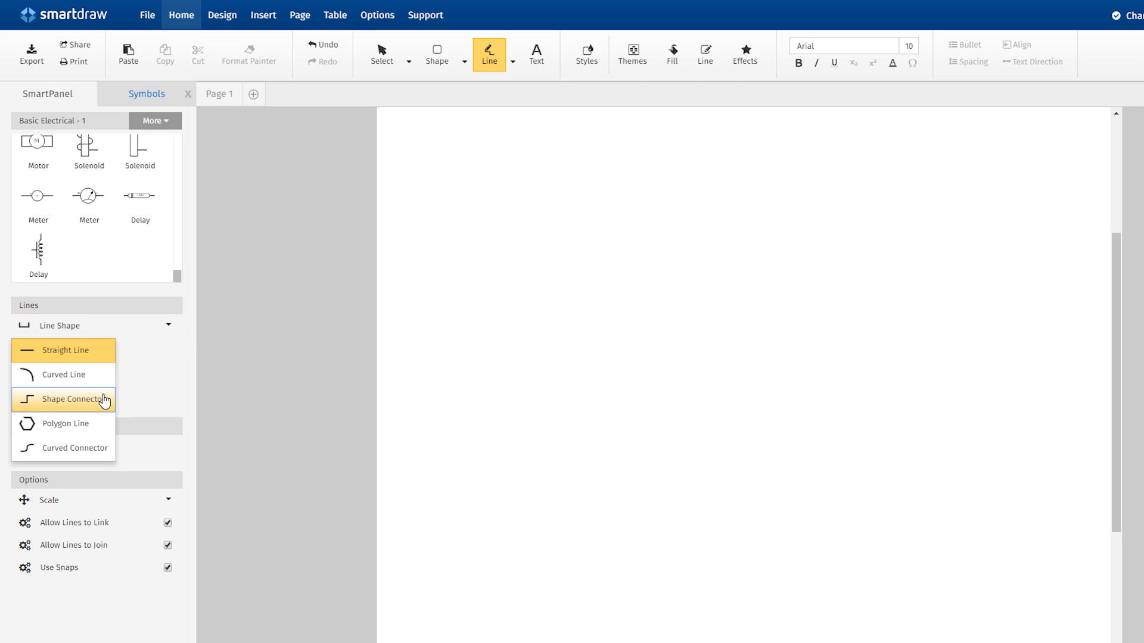
pyautogui.click(75, 399)
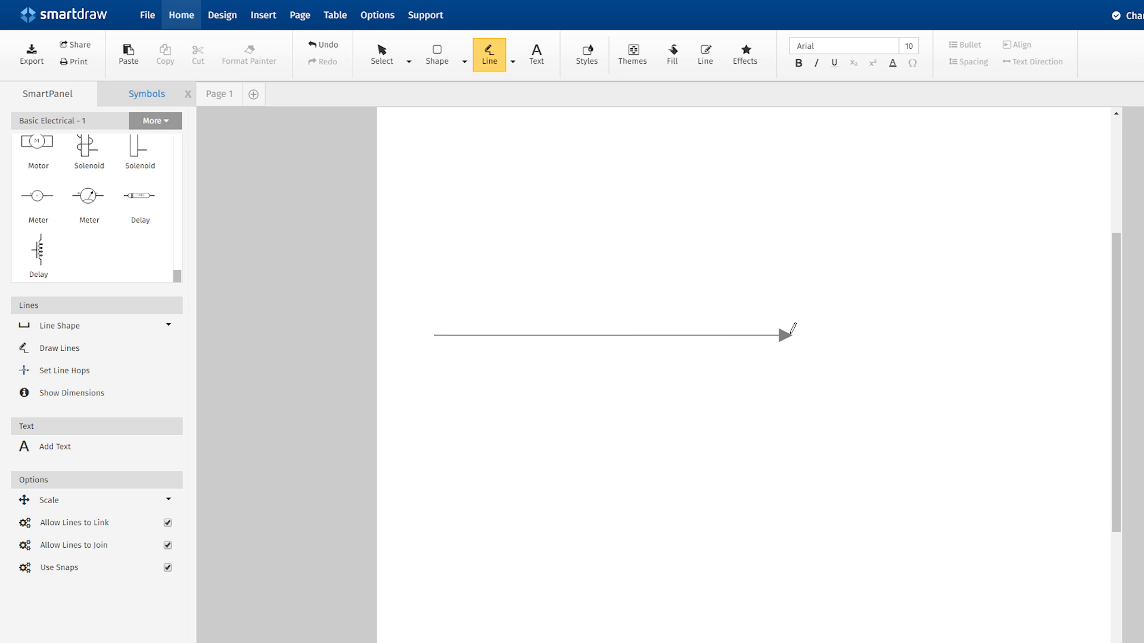
pyautogui.rightClick(718, 335)
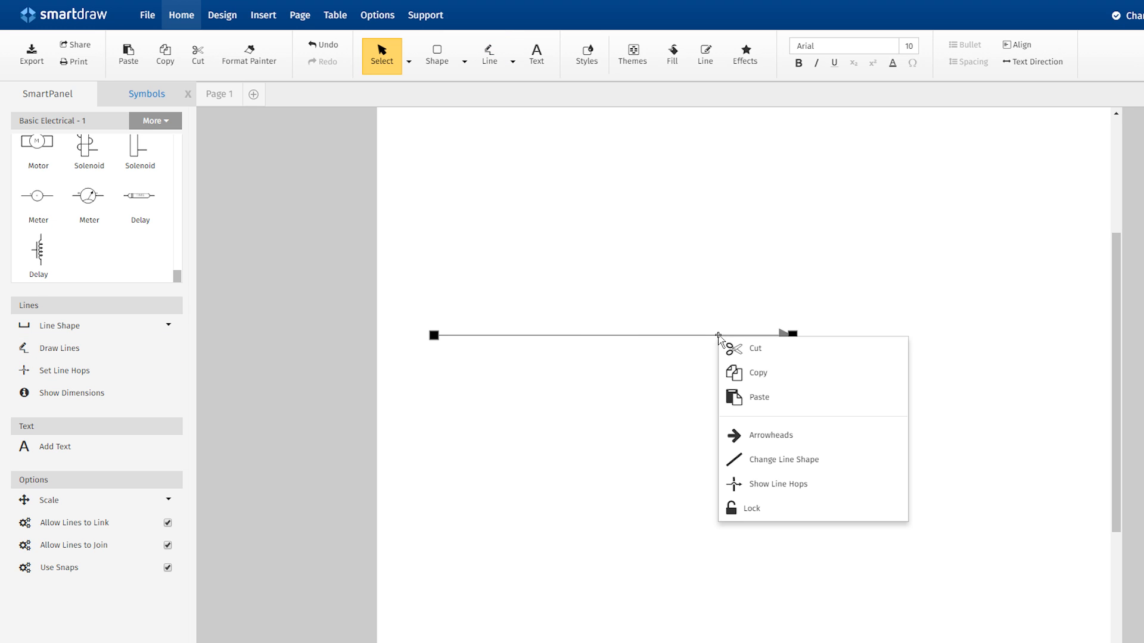
pyautogui.moveTo(784, 460)
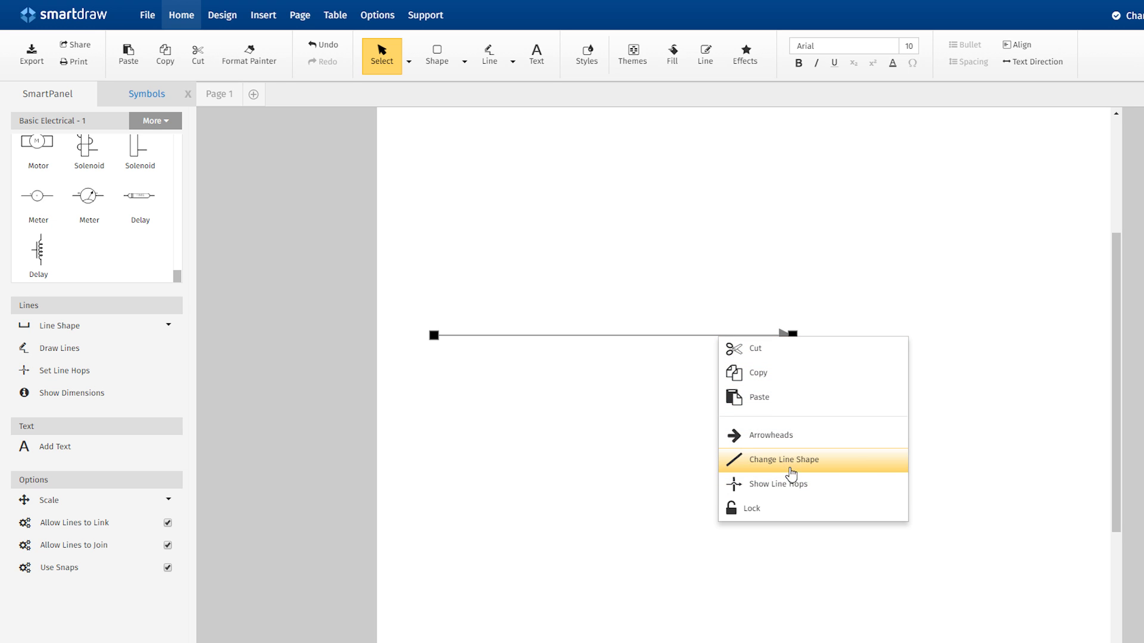
pyautogui.click(784, 460)
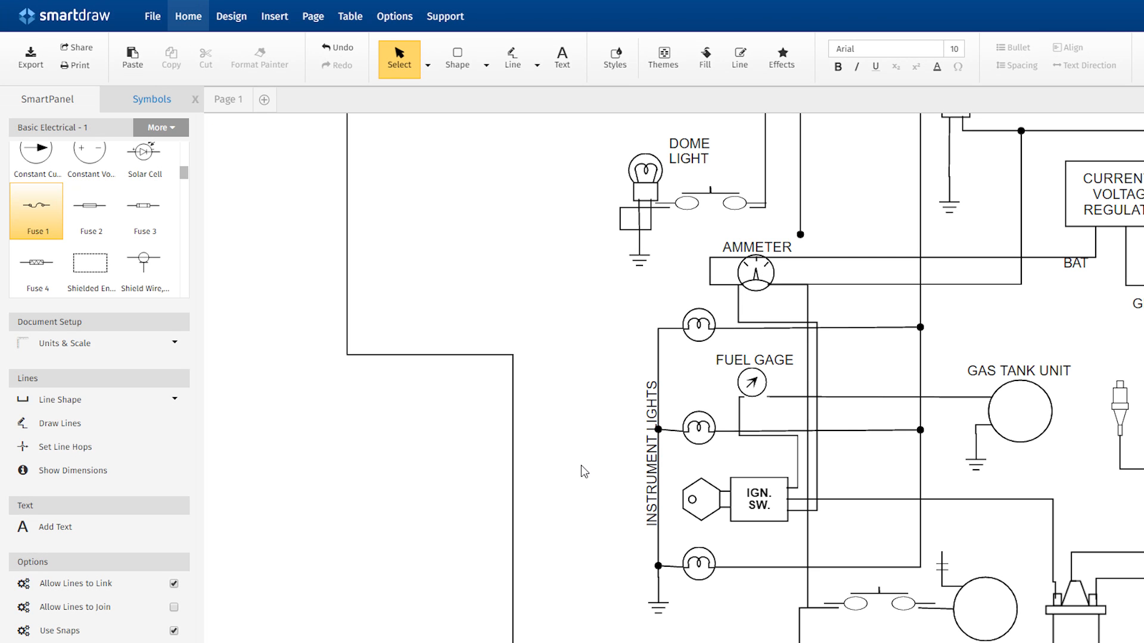
pyautogui.moveTo(188, 184)
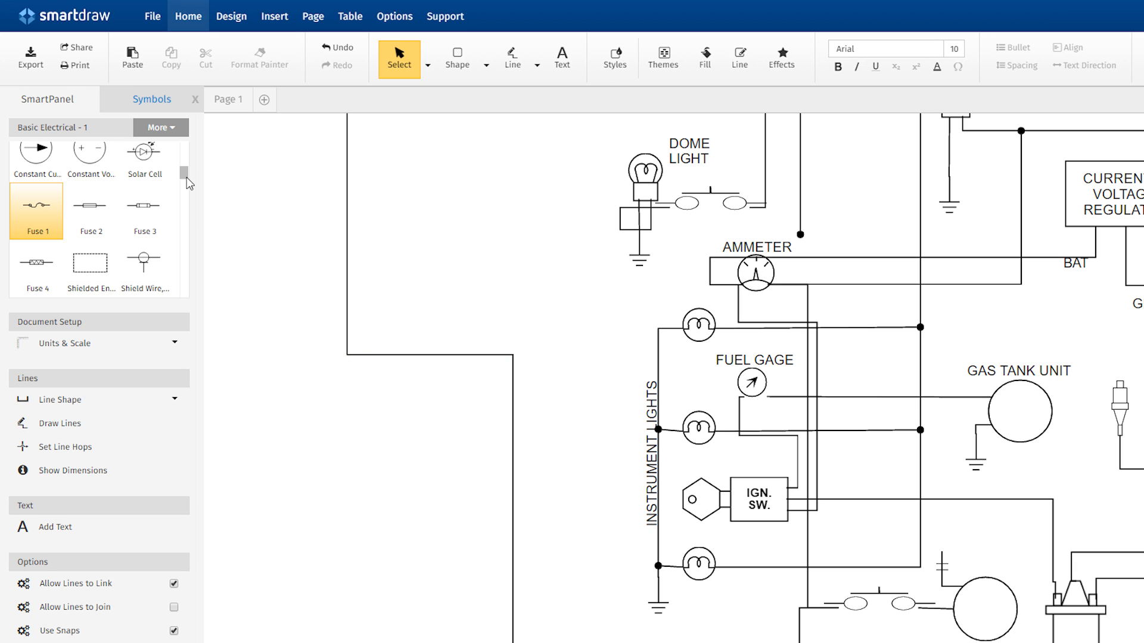
# - Drop an Inductor symbol onto the left-hand wire beside the dome light
pyautogui.scroll(-3)
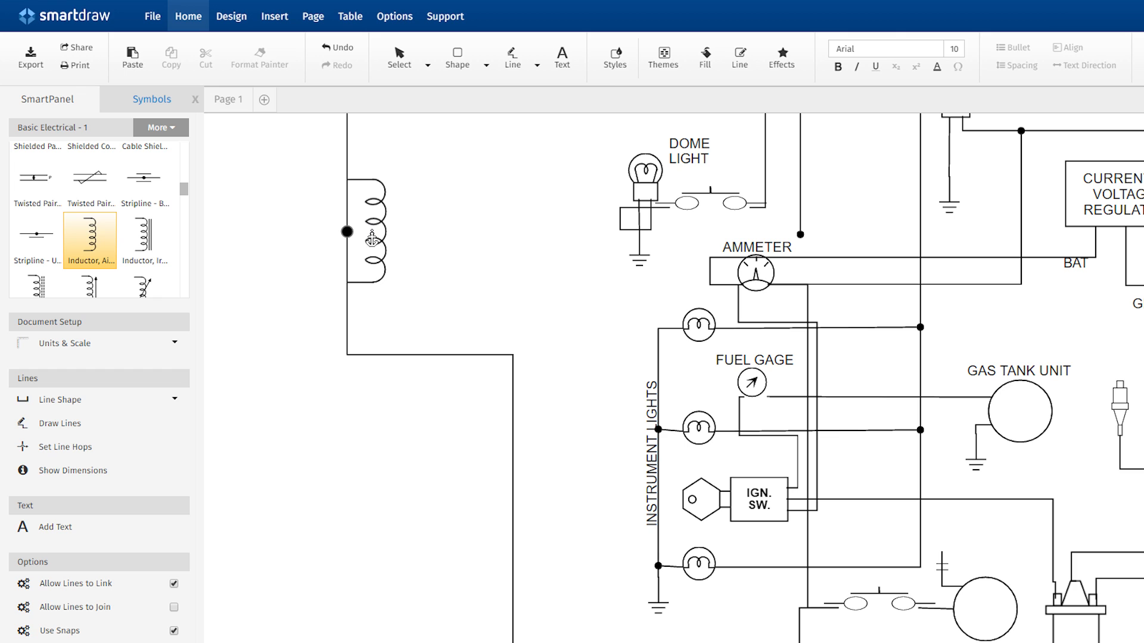
pyautogui.click(399, 59)
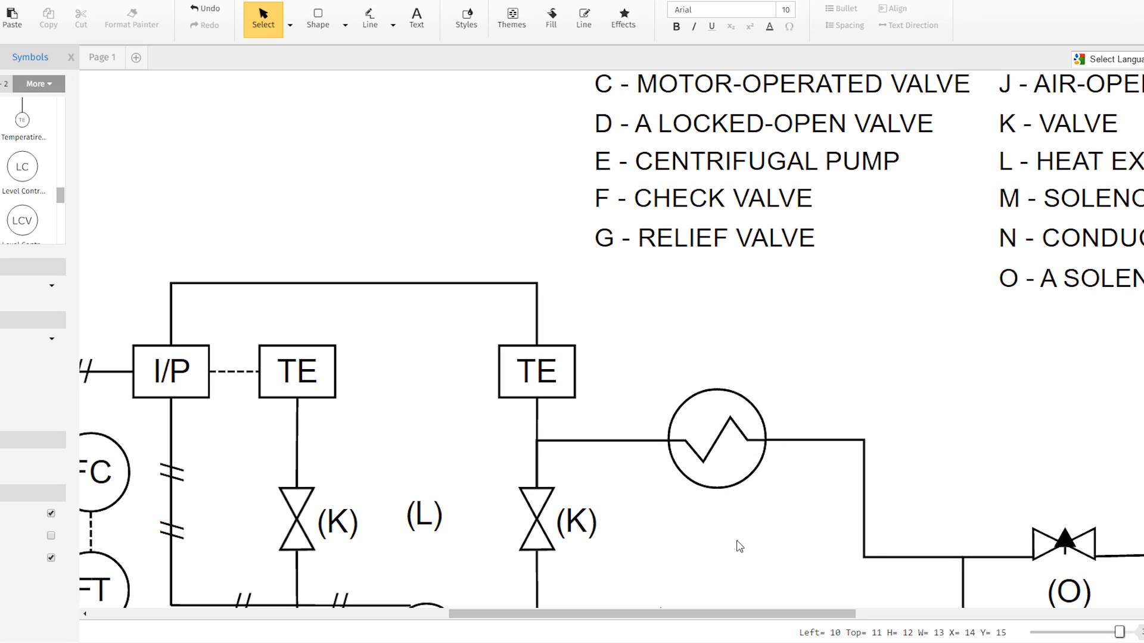
pyautogui.moveTo(740, 542)
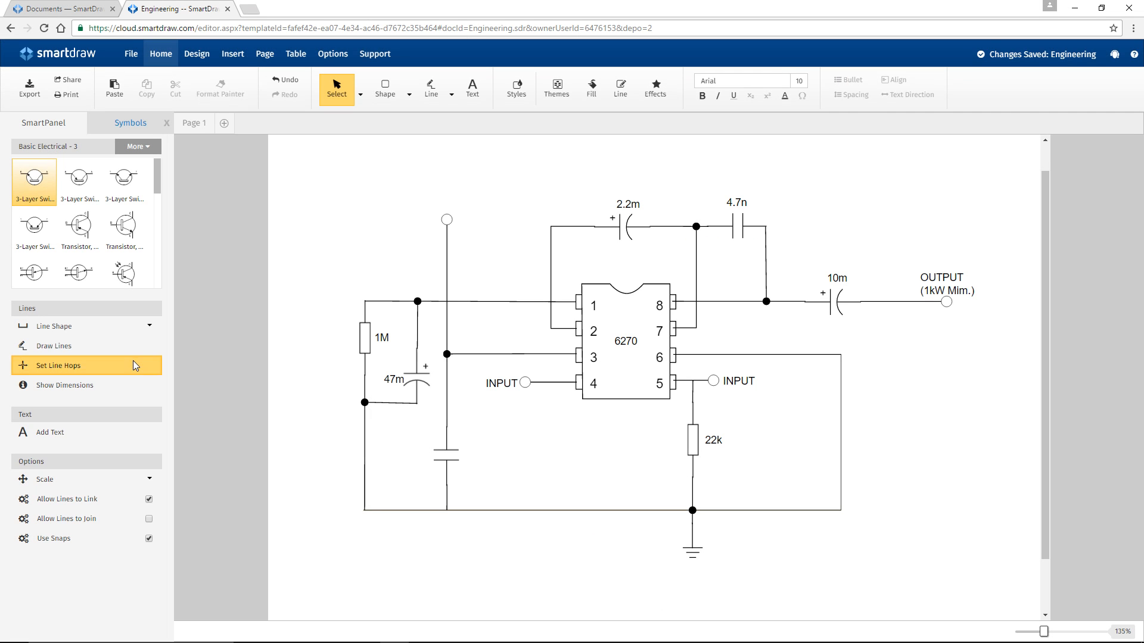
# - Set the circuit's line crossings to square hops
pyautogui.click(56, 366)
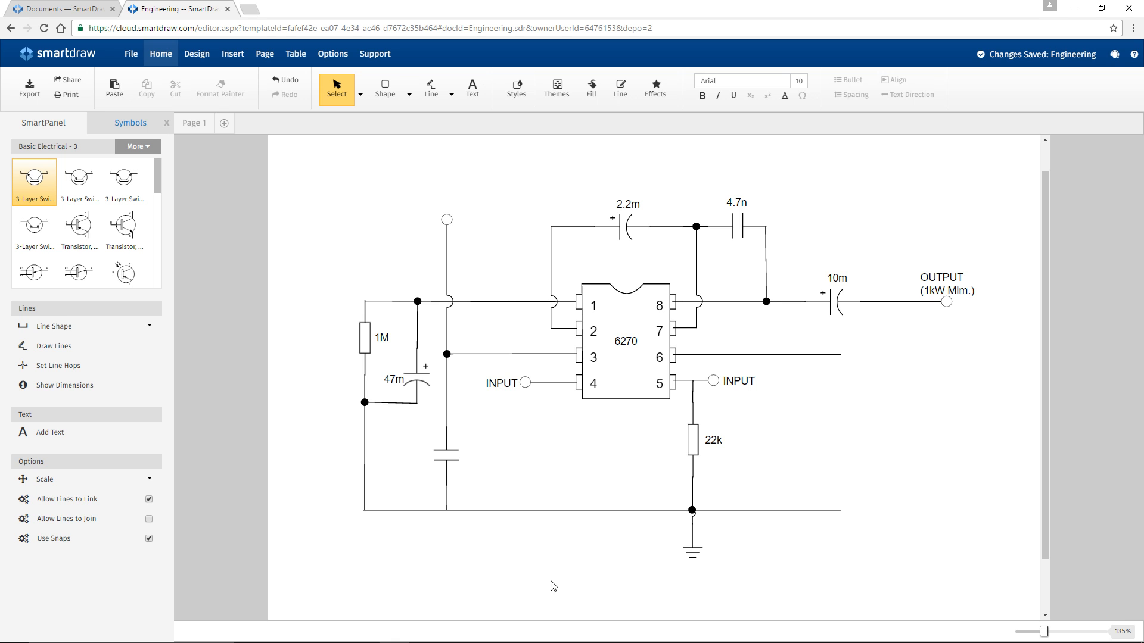
pyautogui.click(57, 366)
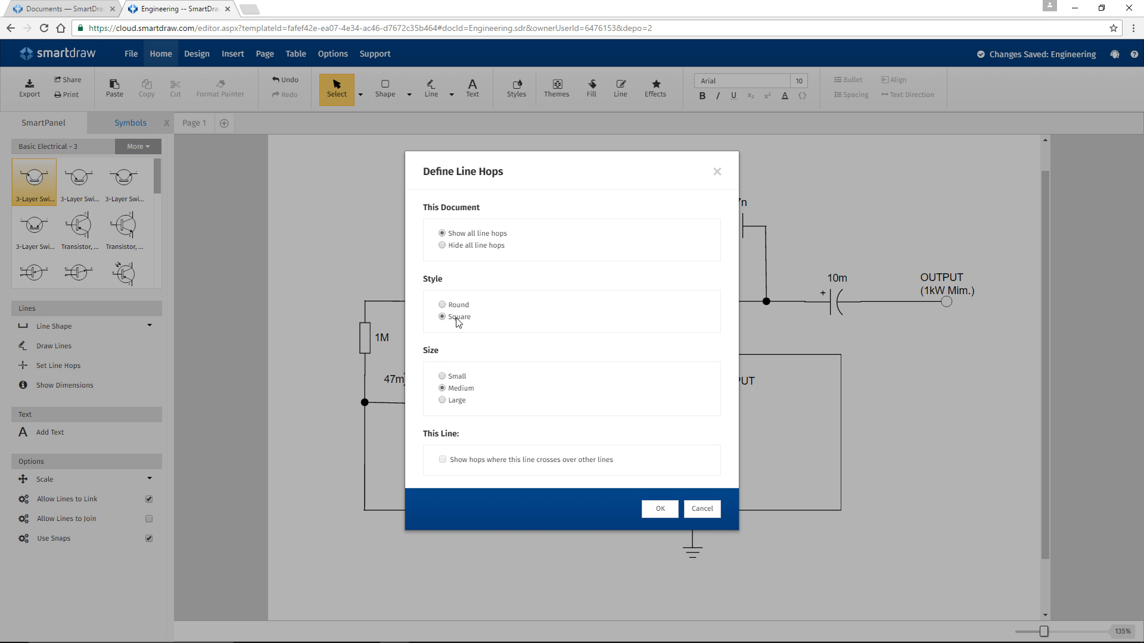
pyautogui.click(659, 508)
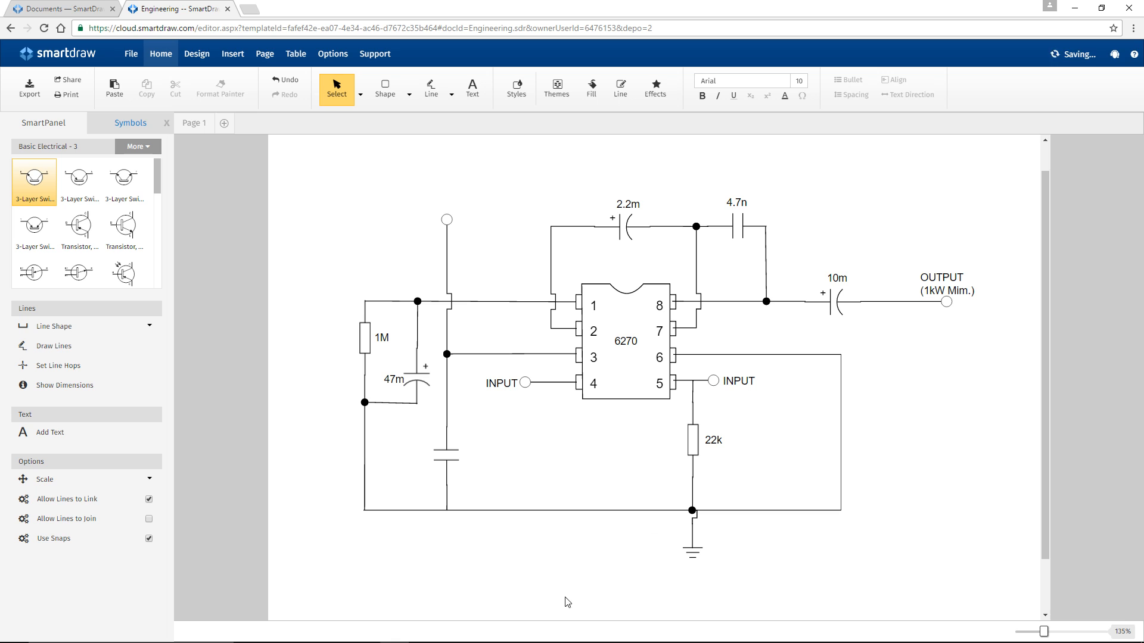
pyautogui.moveTo(235, 440)
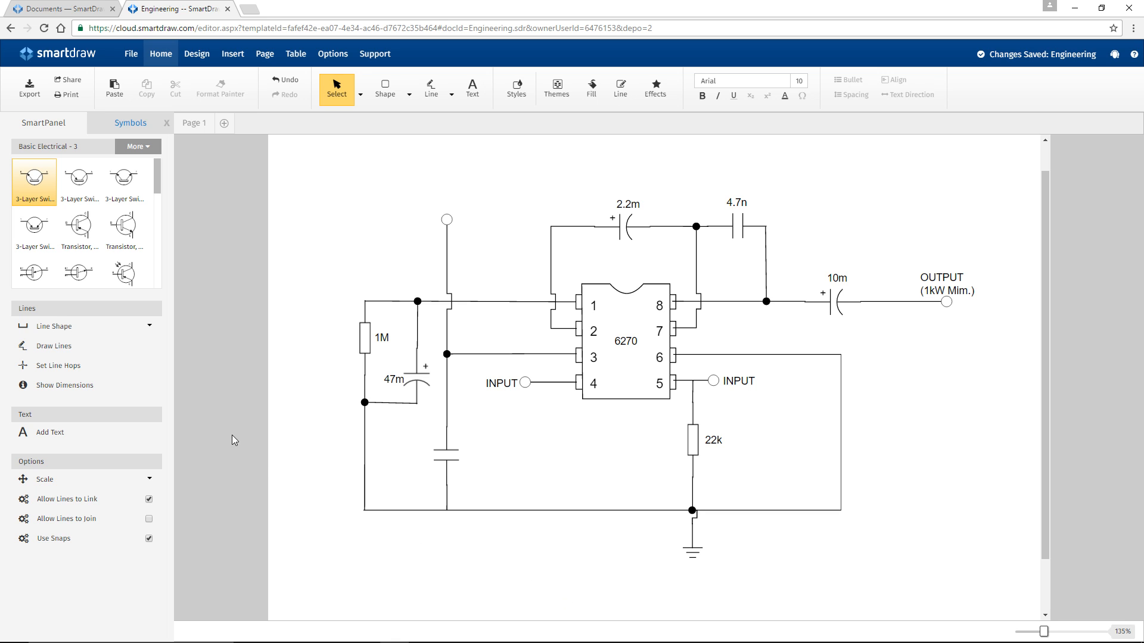
# - Toggle Show Dimensions and label the top terminal '+6V'
pyautogui.click(65, 385)
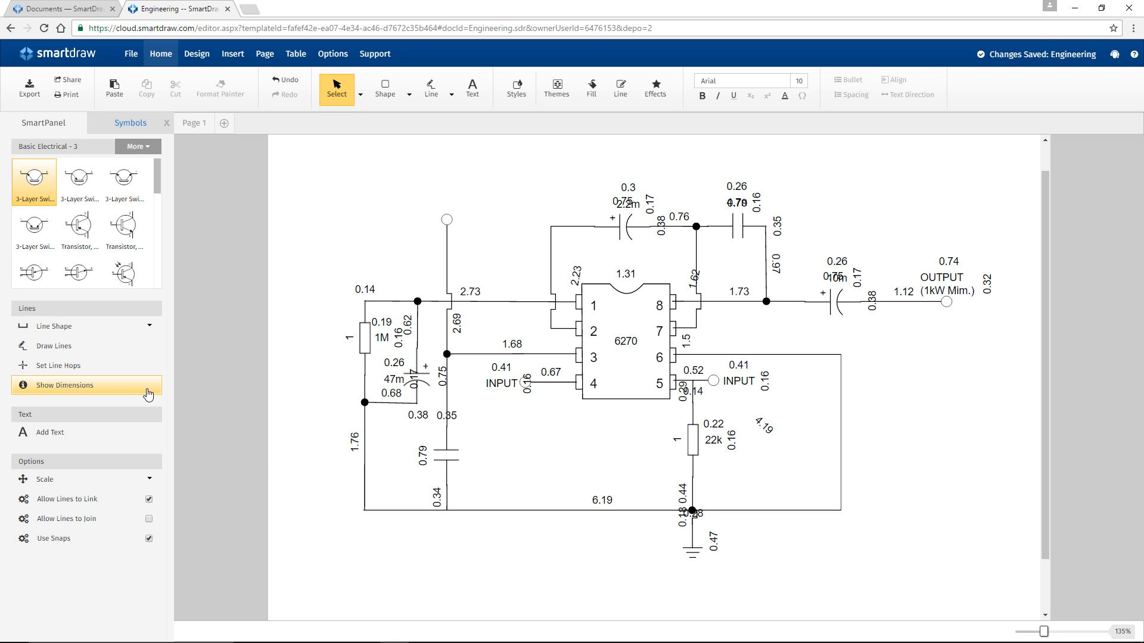
pyautogui.click(65, 385)
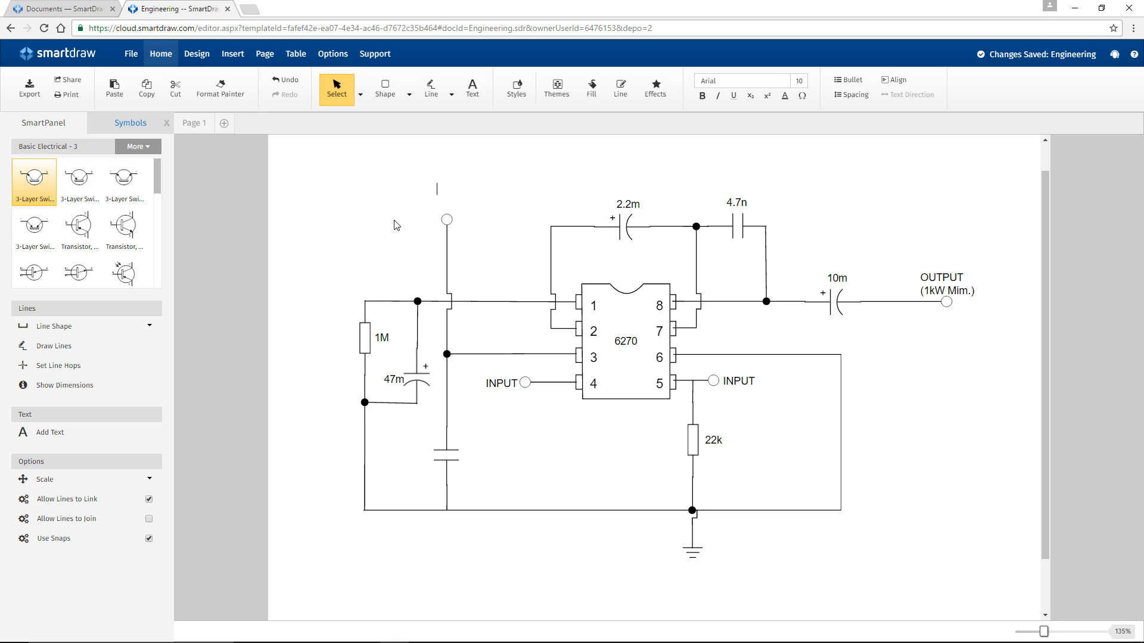
pyautogui.write('+6V')
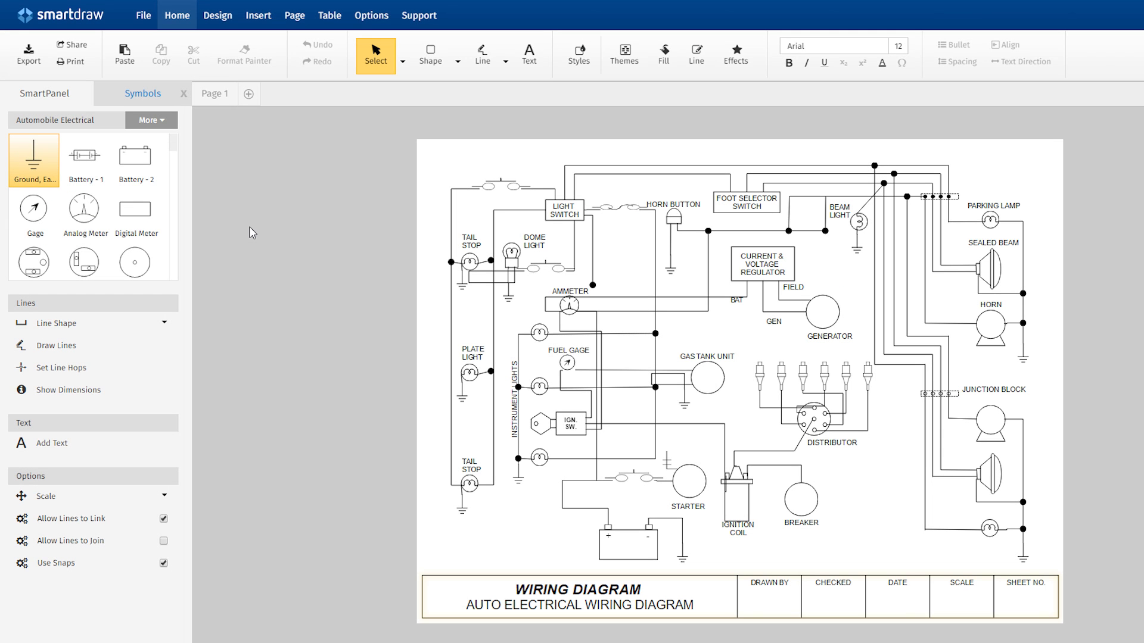
# - Browse the full symbol catalogue, previewing the Lighting and Schematic Switches libraries
pyautogui.scroll(-3)
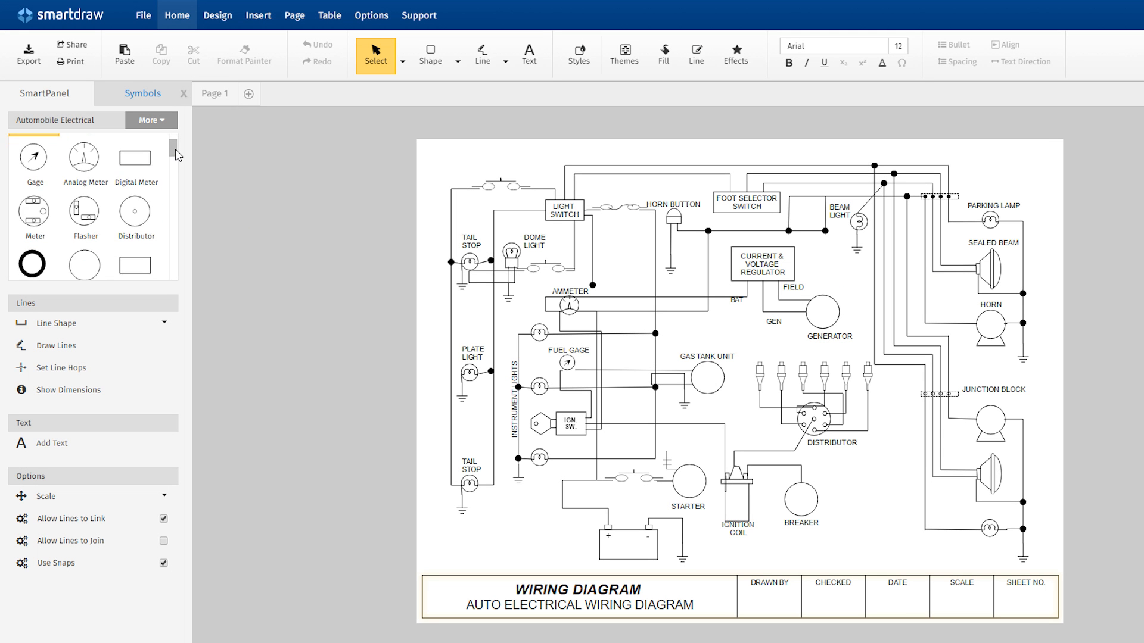
pyautogui.scroll(-3)
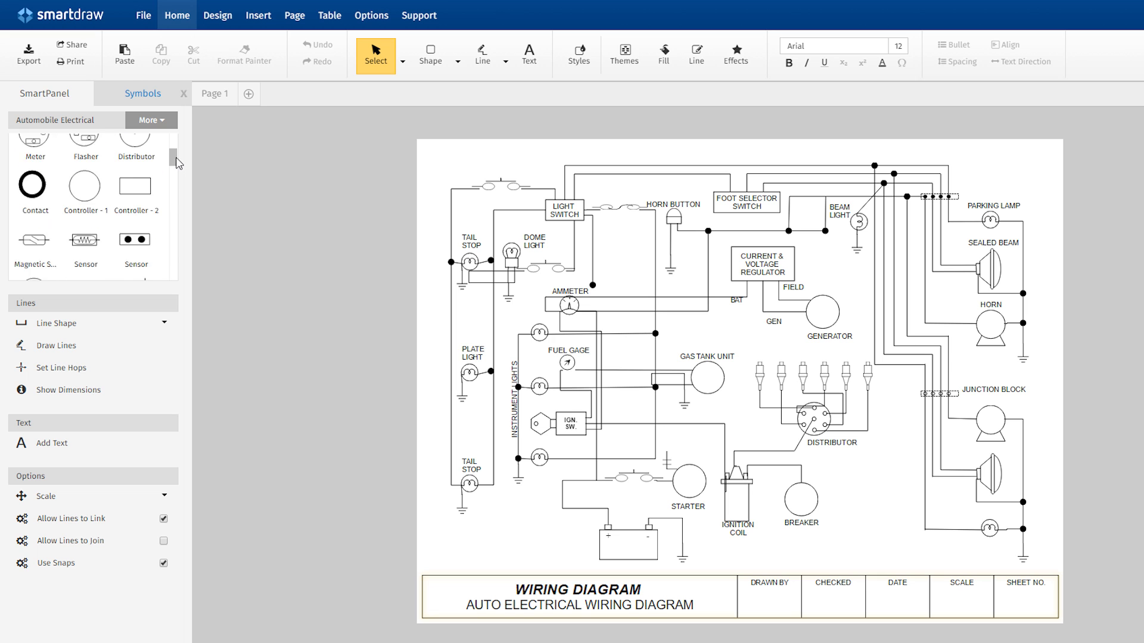
pyautogui.click(150, 119)
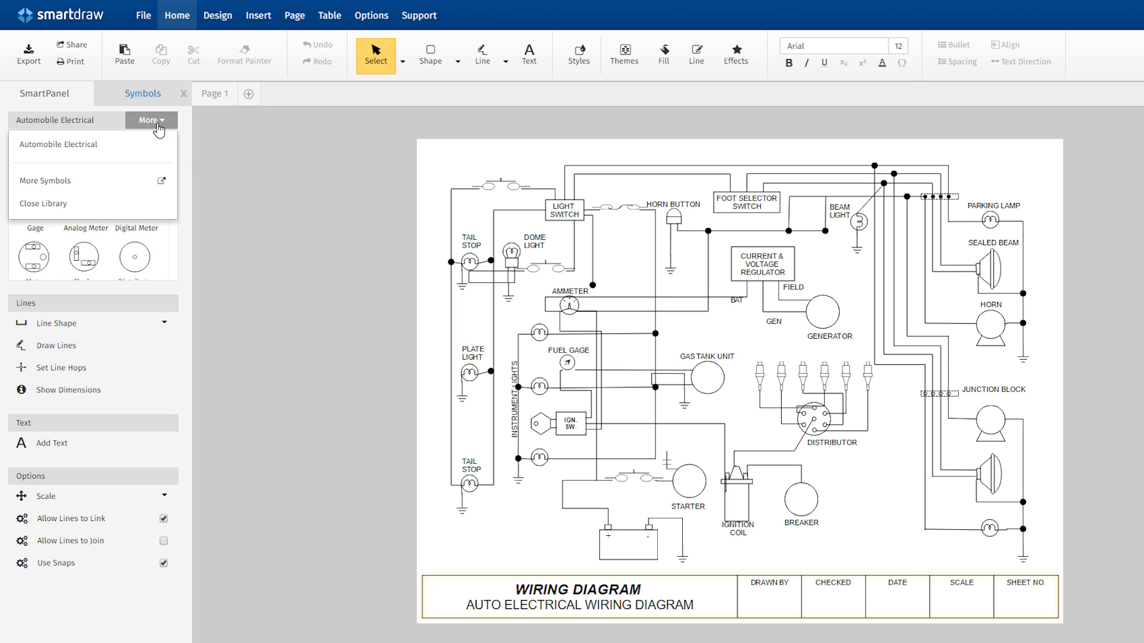
pyautogui.click(44, 180)
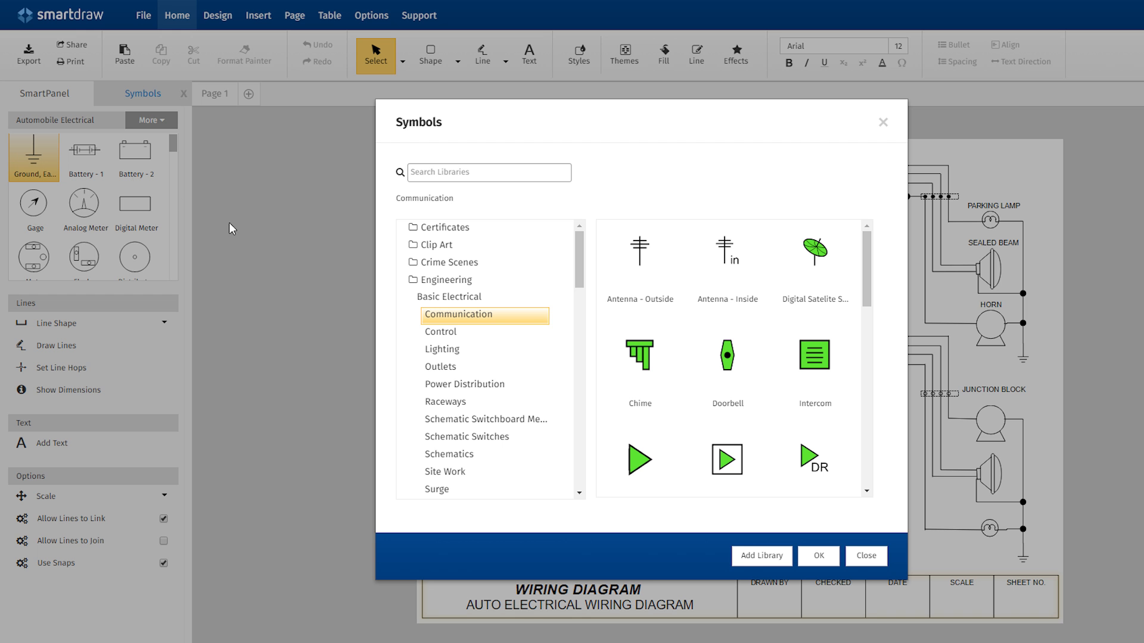
pyautogui.click(442, 349)
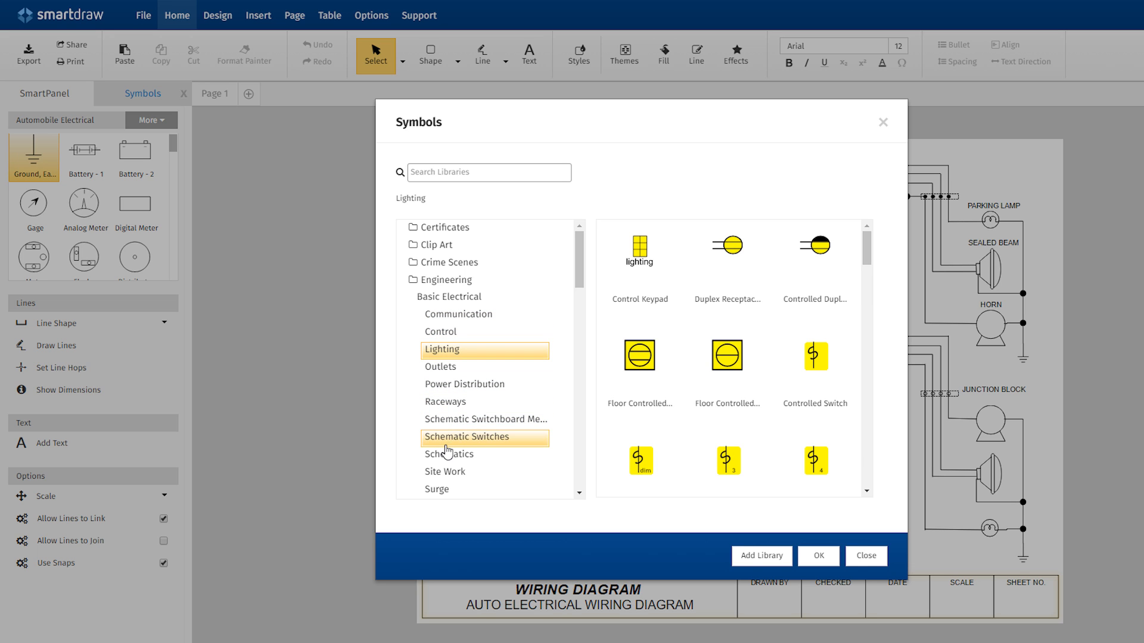
pyautogui.click(864, 557)
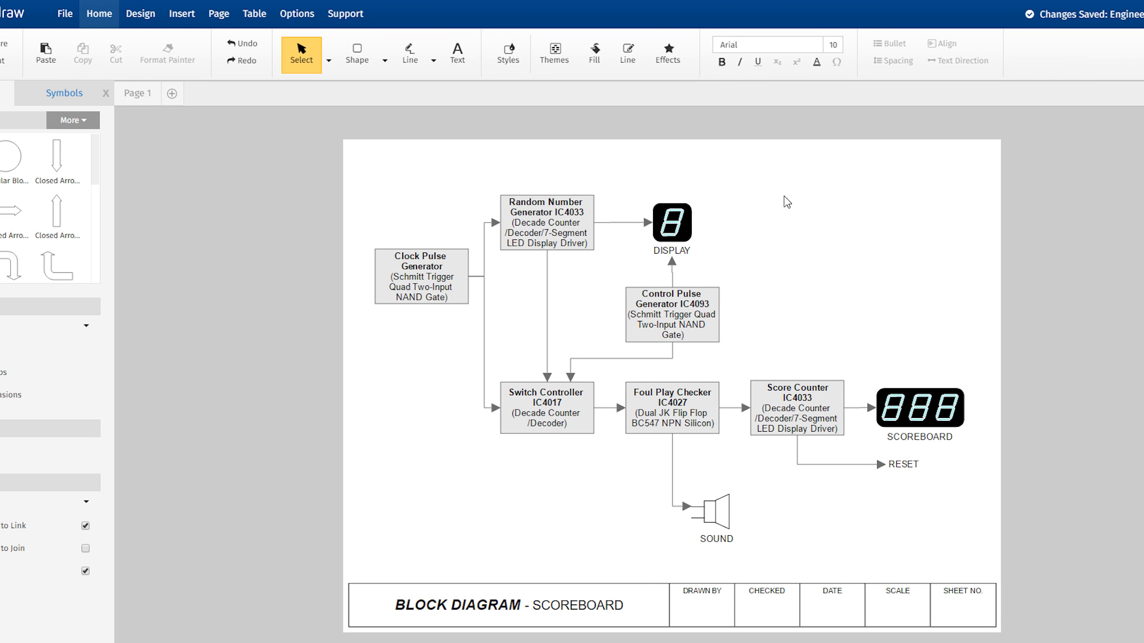
pyautogui.moveTo(664, 232)
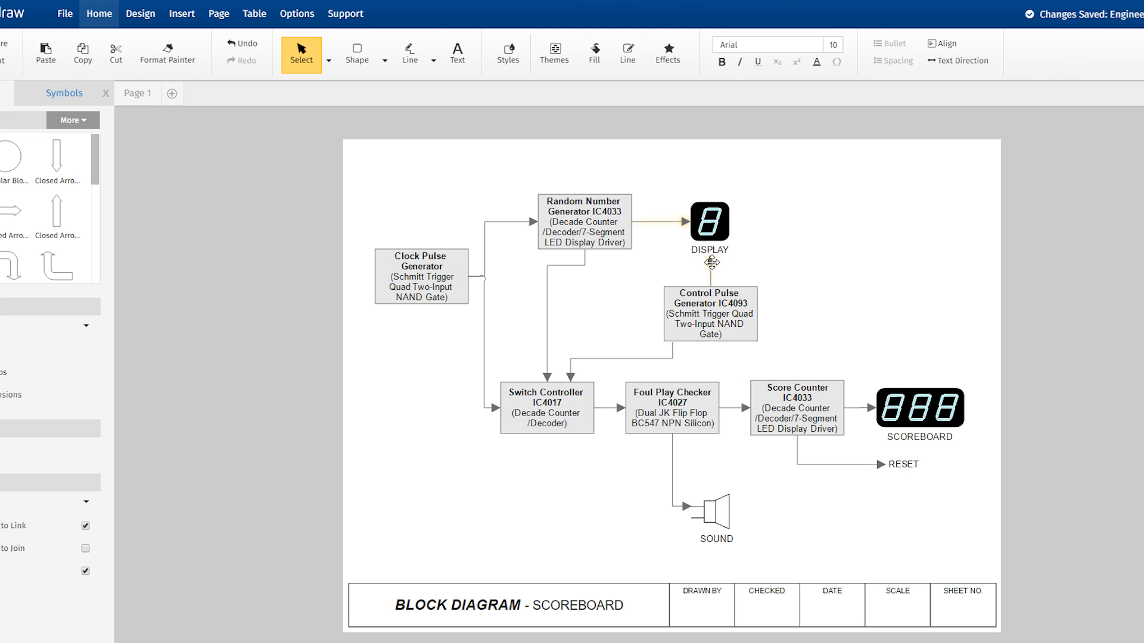
# - Apply a tan shaded theme style to the scoreboard diagram blocks
pyautogui.click(554, 52)
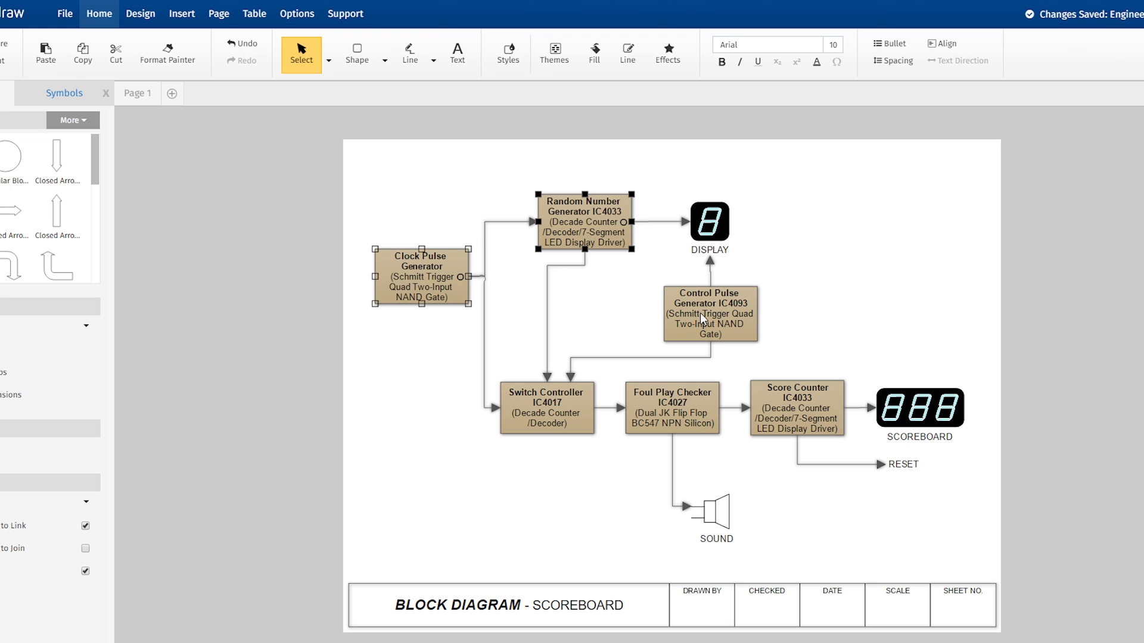
pyautogui.click(508, 51)
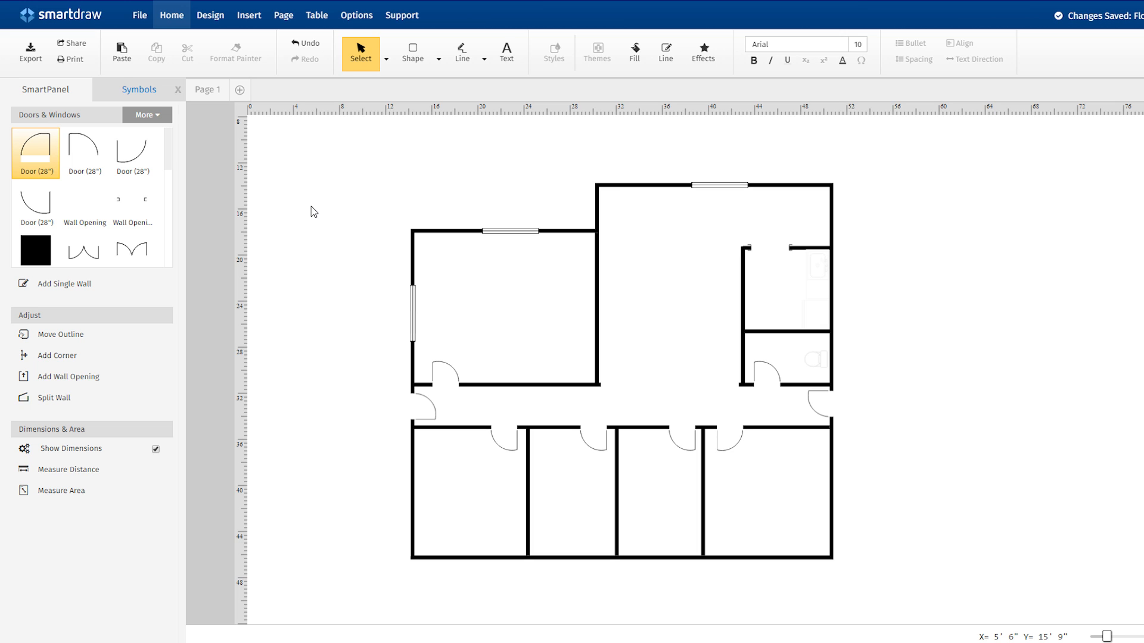
# - Create a new clickable layer named 'Electrical Plan' over the floor plan
pyautogui.click(284, 14)
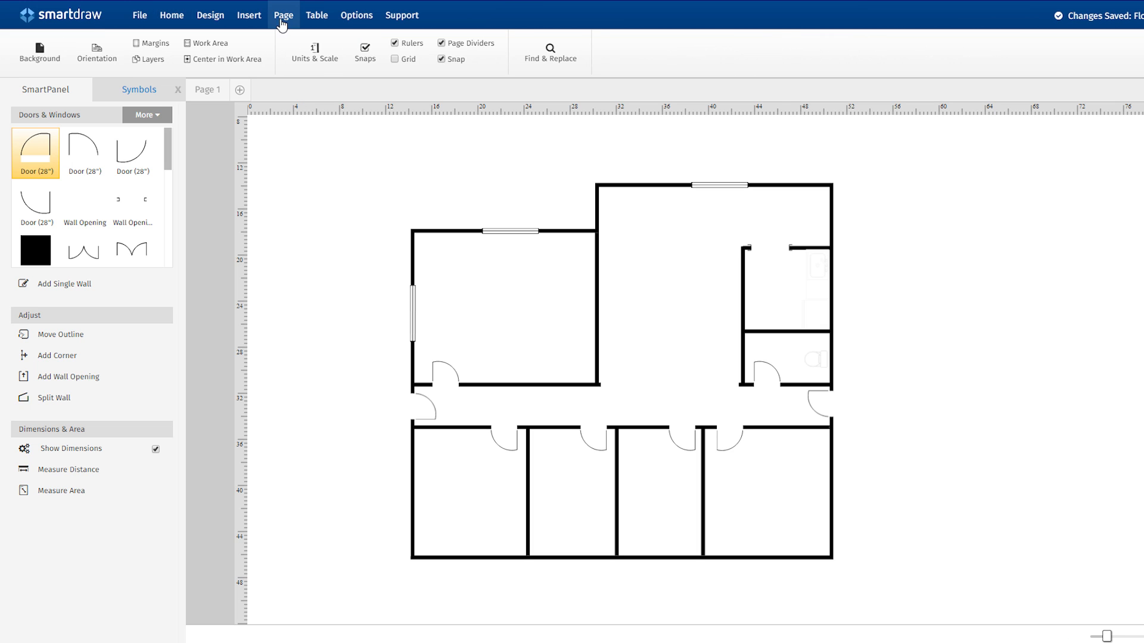
pyautogui.click(150, 59)
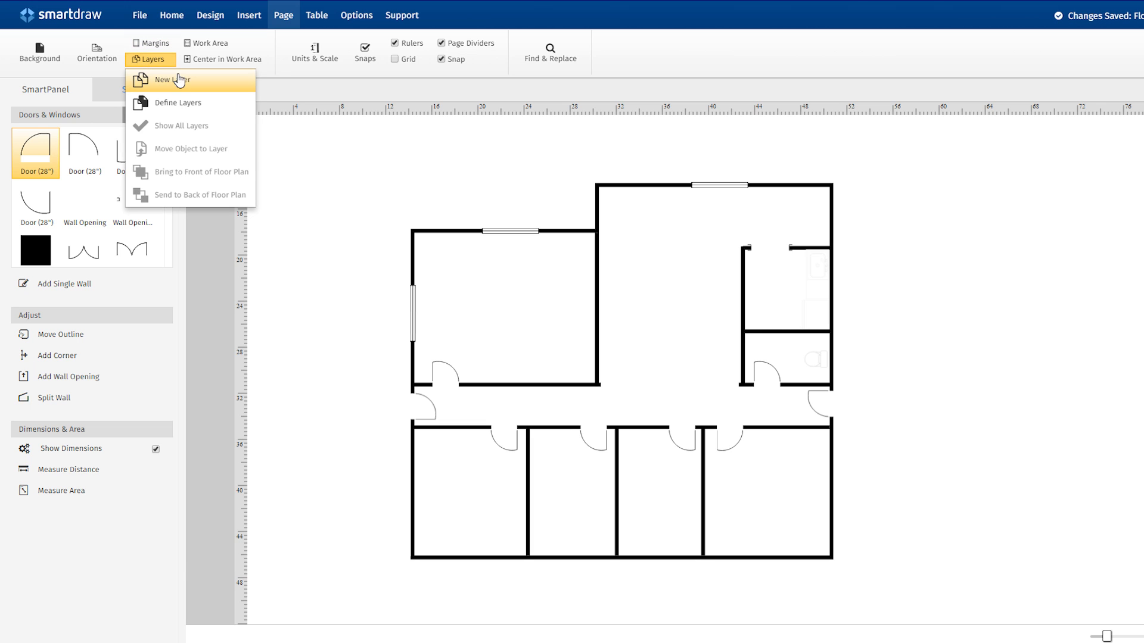
pyautogui.click(169, 80)
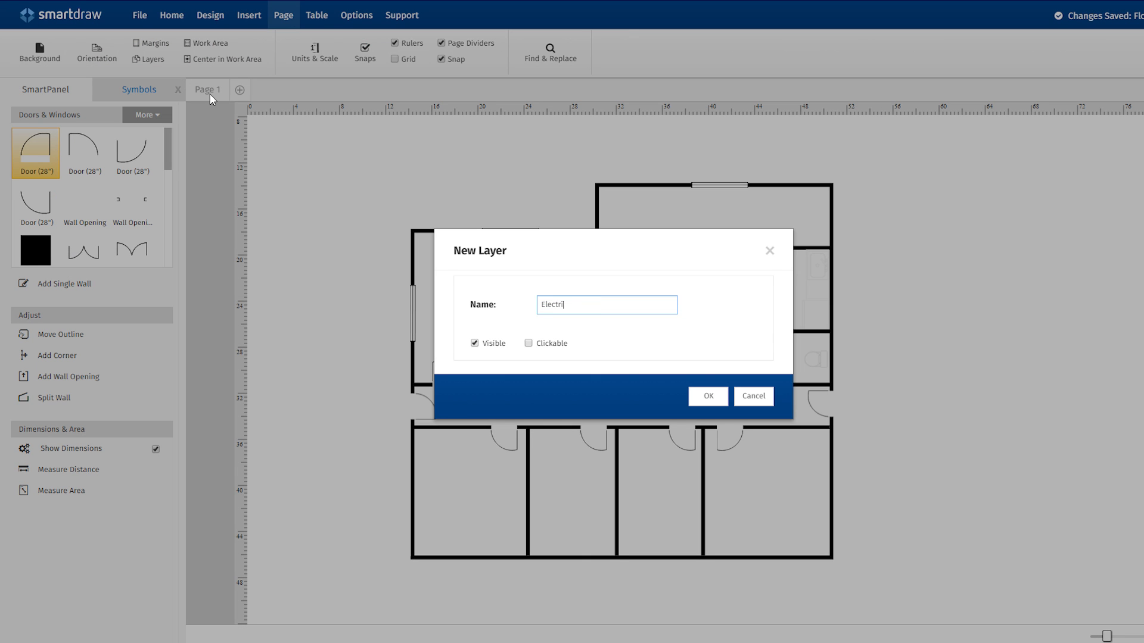
pyautogui.click(529, 343)
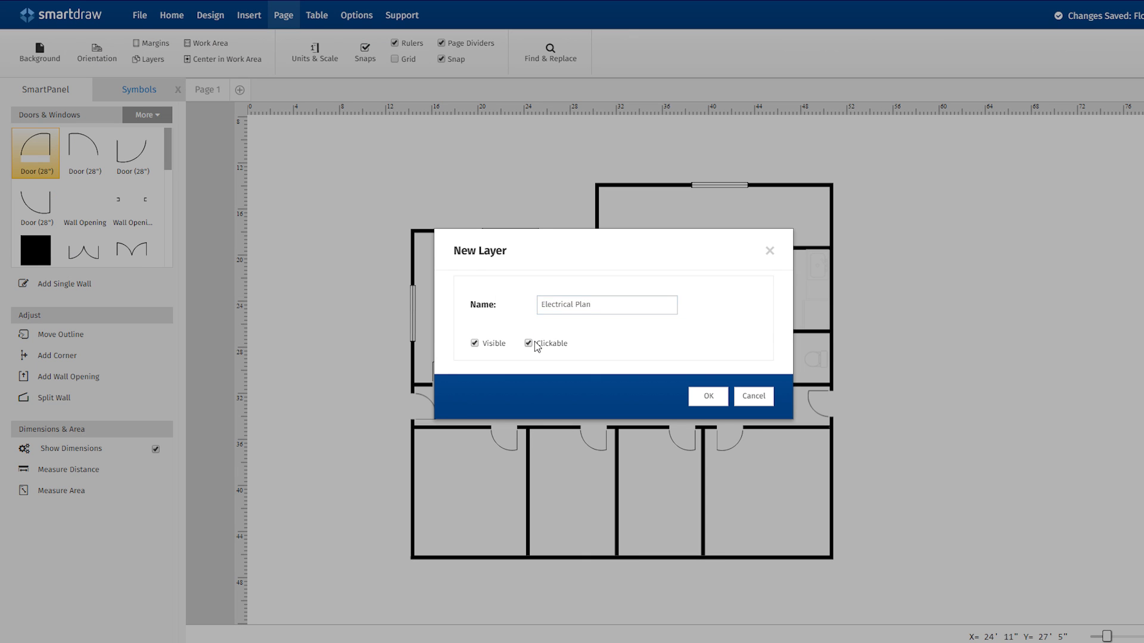
pyautogui.click(705, 395)
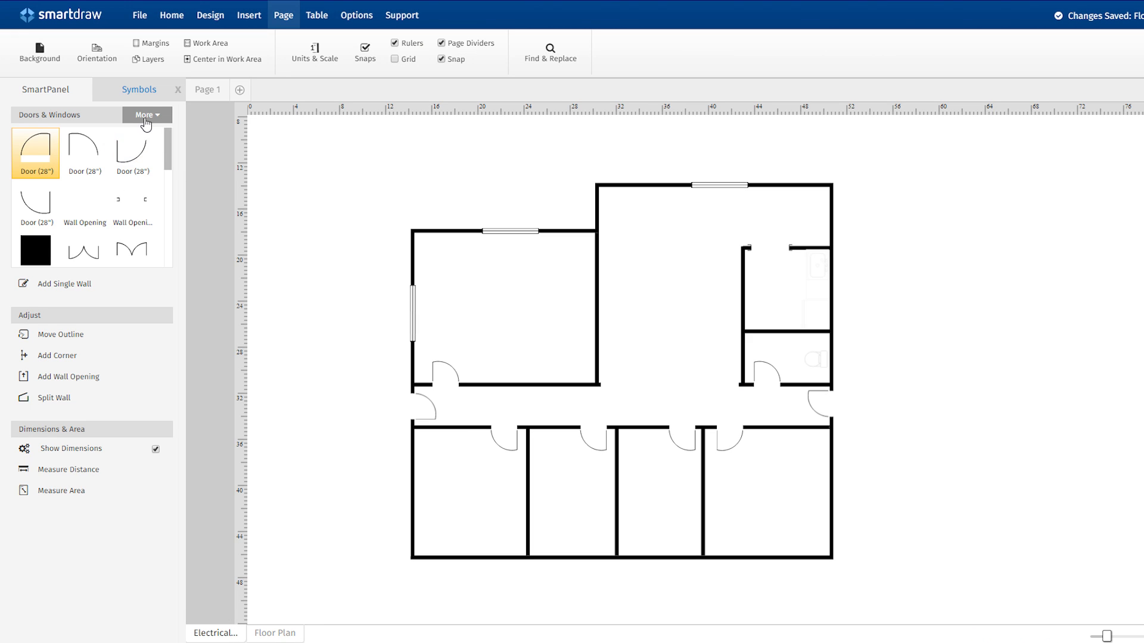
# - Load the Electrical Wiring - 1 library and place a telephone outlet on the plan
pyautogui.click(144, 114)
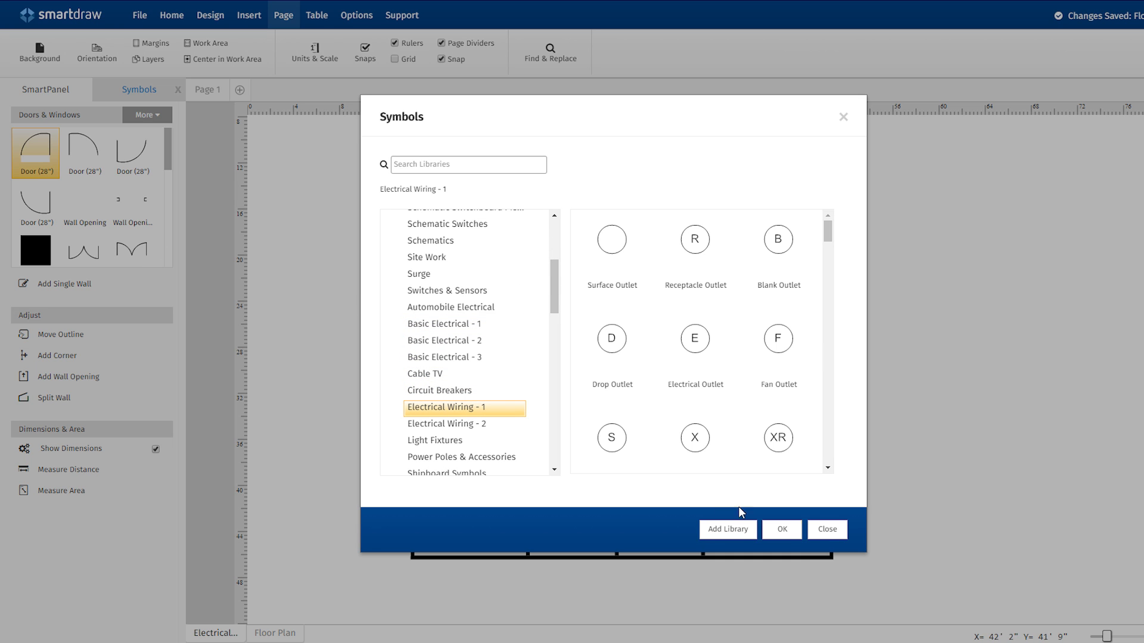
pyautogui.click(779, 528)
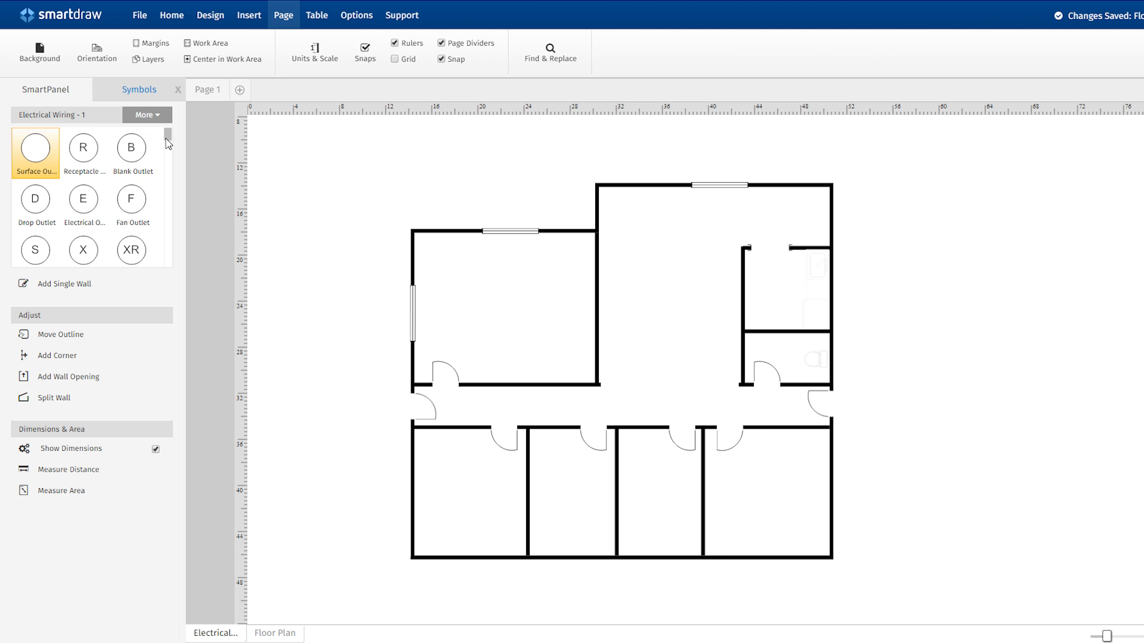
pyautogui.scroll(-3)
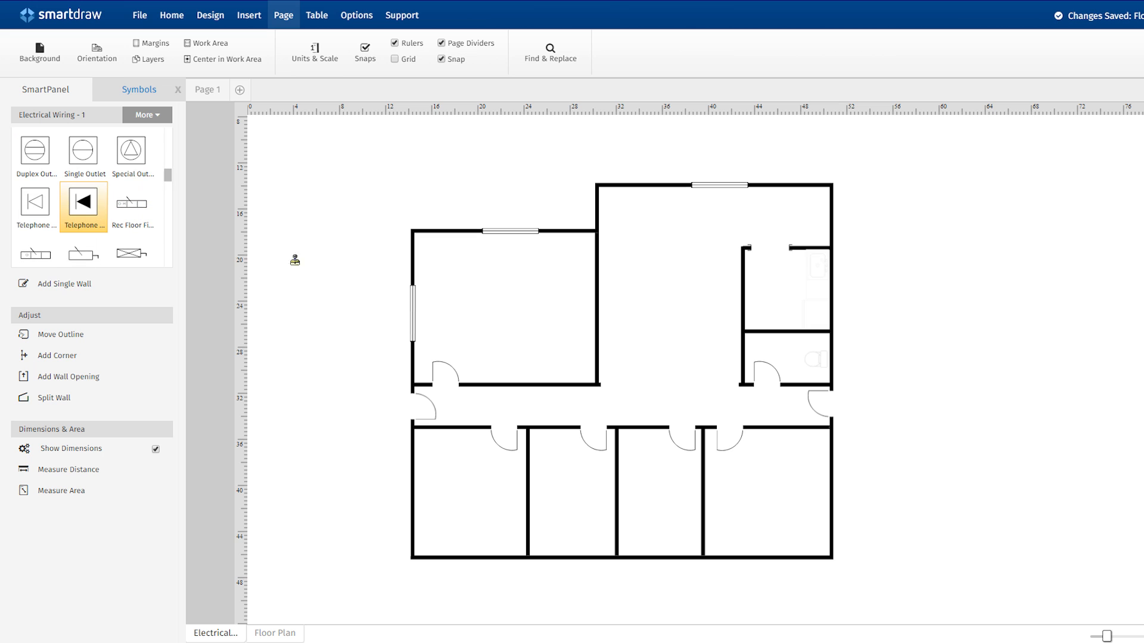
pyautogui.click(275, 633)
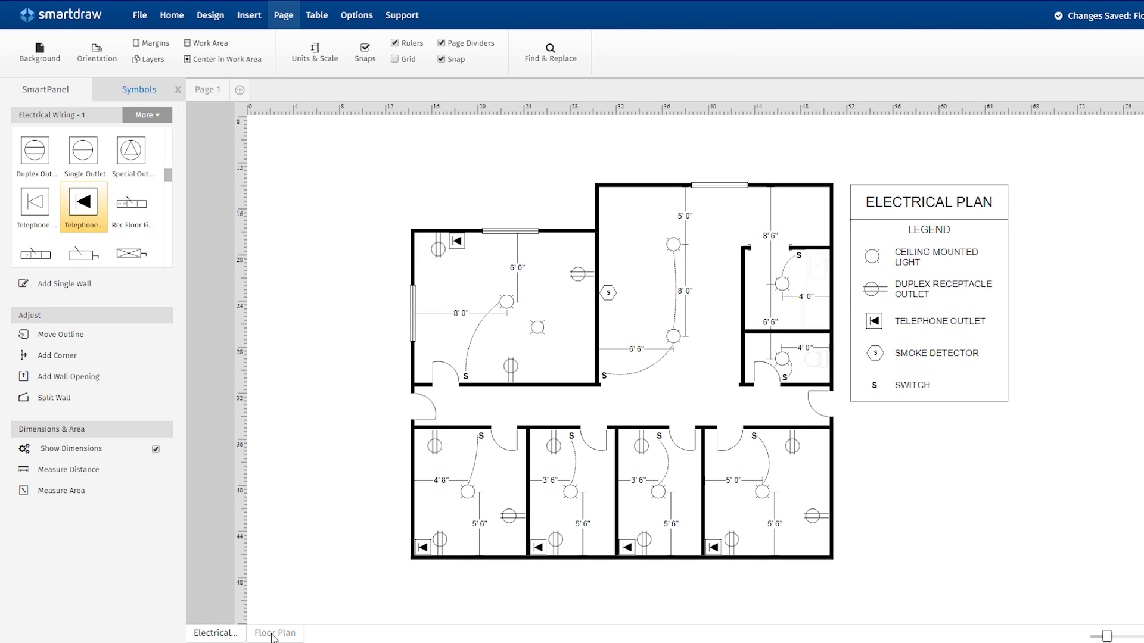
# - Make Floor Plan the working layer and bring up the layer options
pyautogui.click(275, 633)
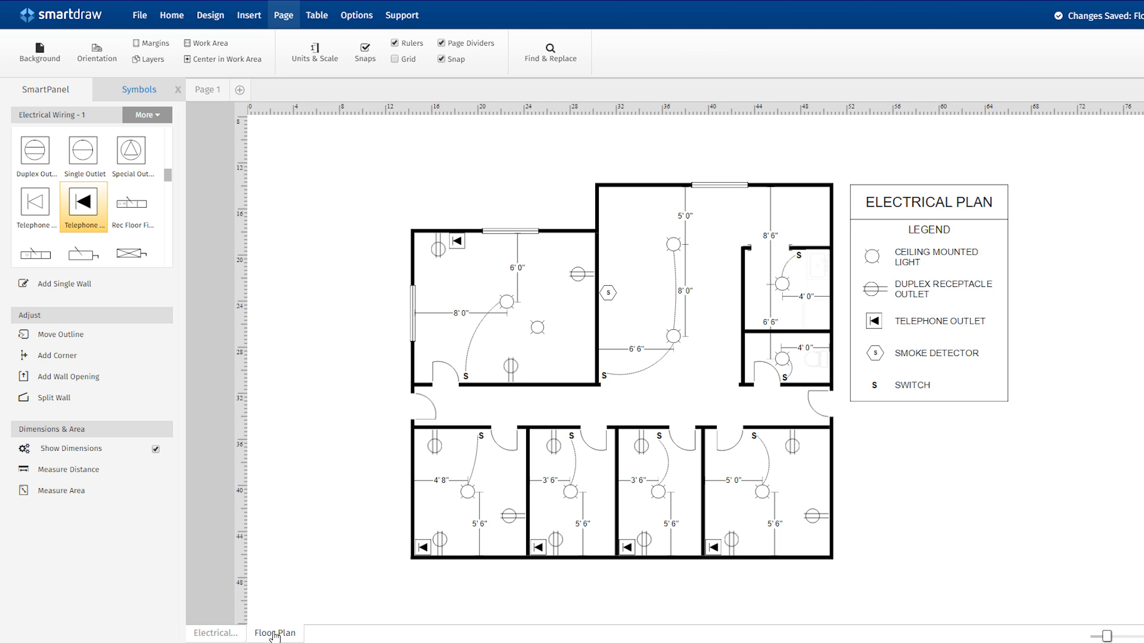
pyautogui.click(150, 60)
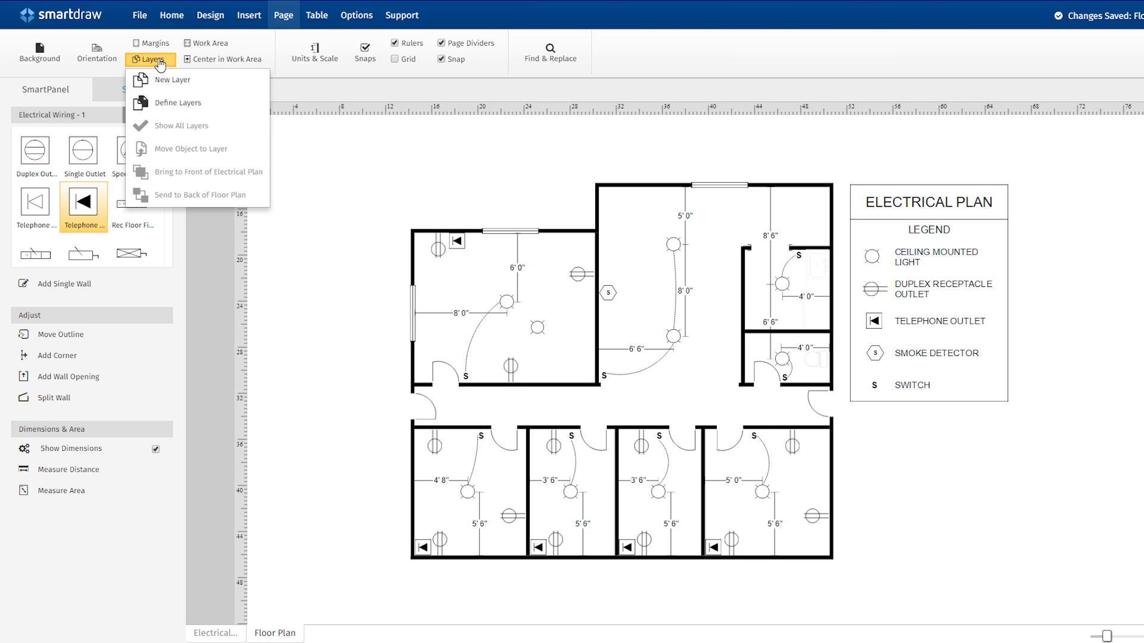
# - Uncheck Visible for the Floor Plan layer so only electrical symbols show, then return to the Electrical Plan
pyautogui.click(176, 102)
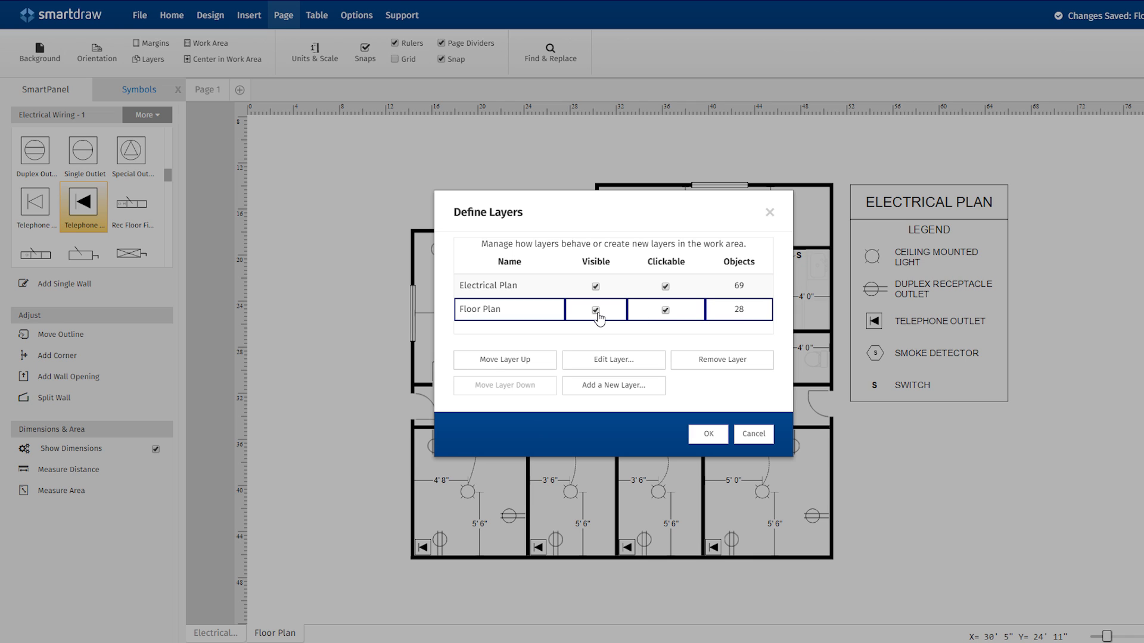
pyautogui.click(595, 310)
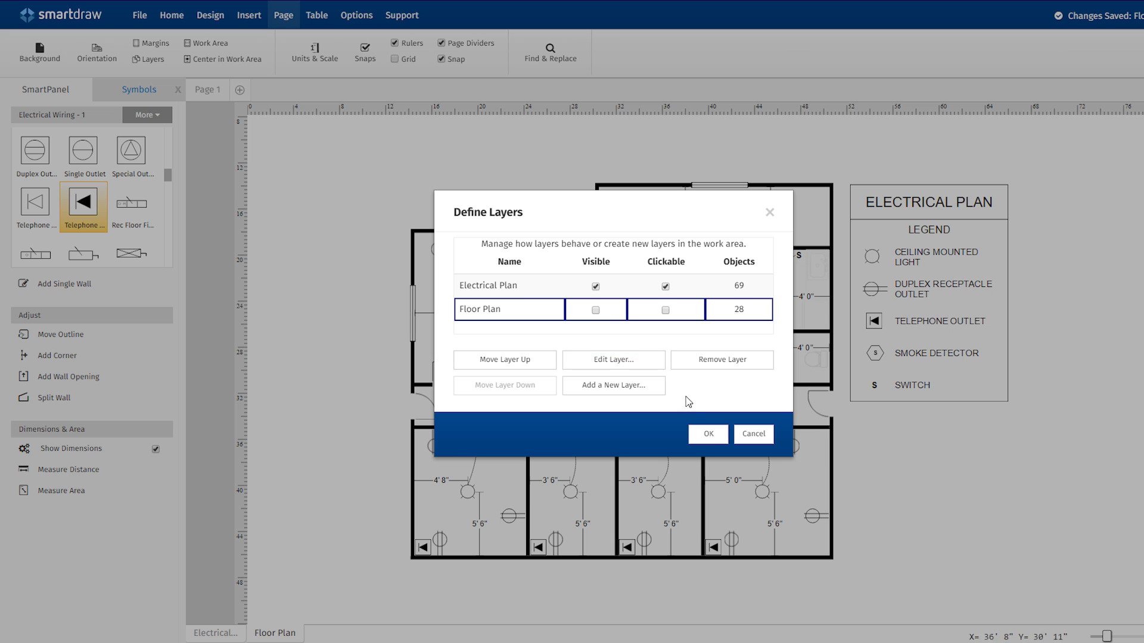
pyautogui.click(705, 433)
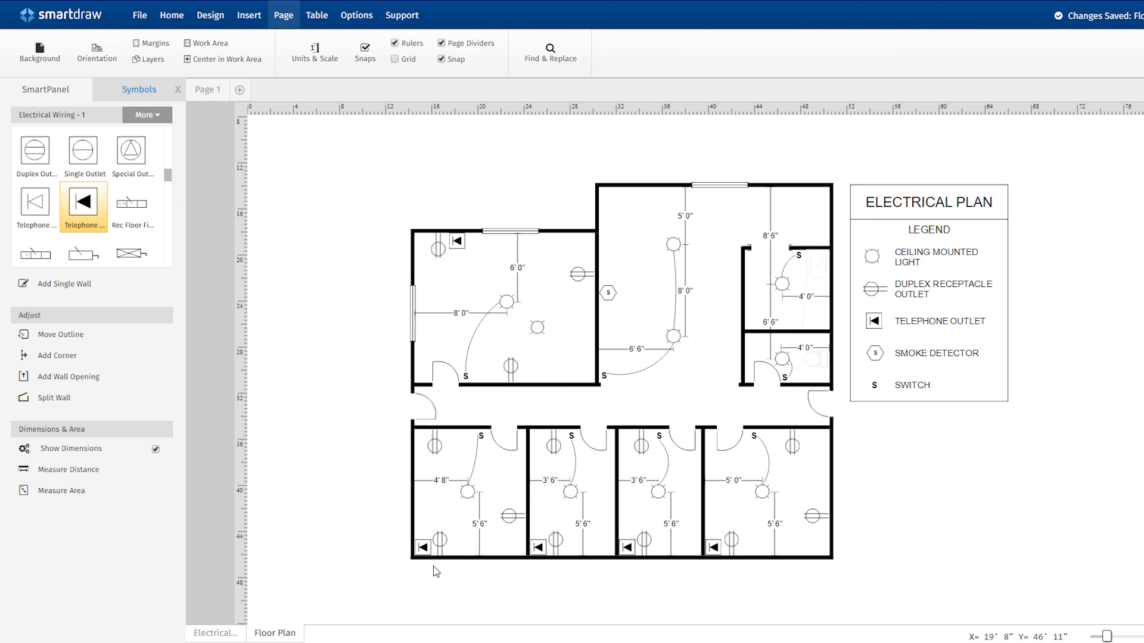
pyautogui.click(215, 632)
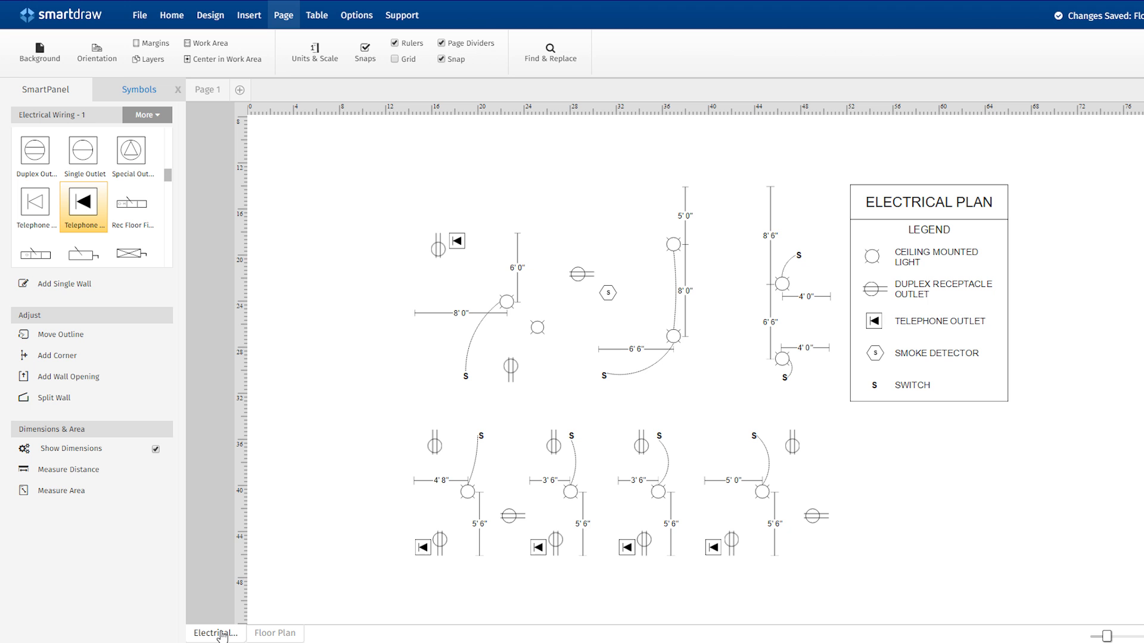
pyautogui.click(275, 633)
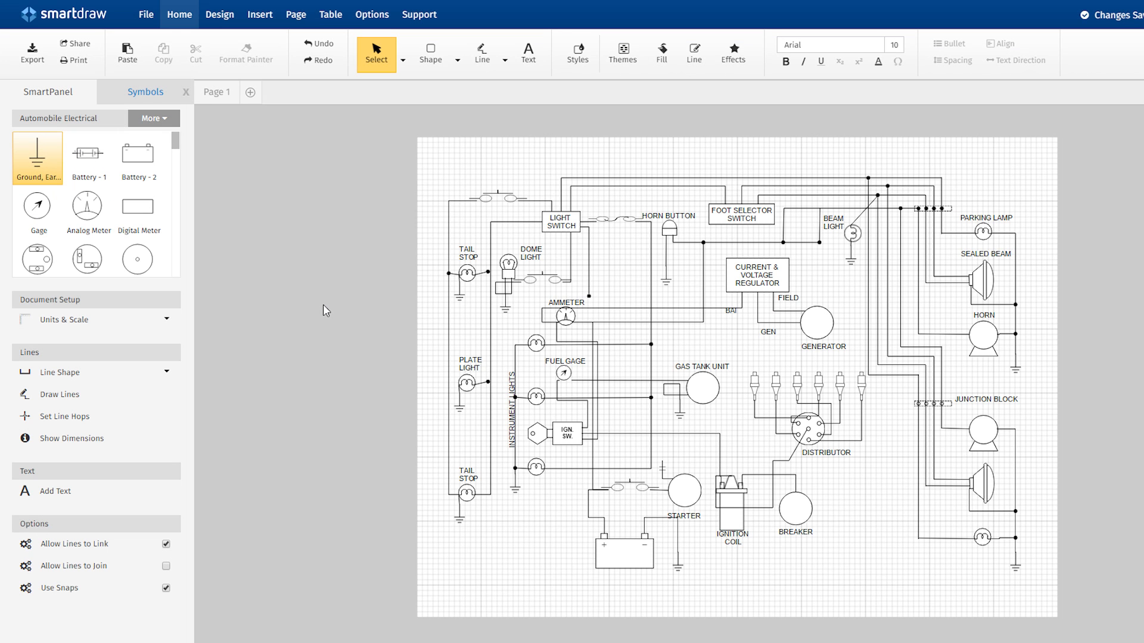
# - Set a custom scale in Units & Scale: 1 cm on screen equals 8 mm
pyautogui.click(186, 319)
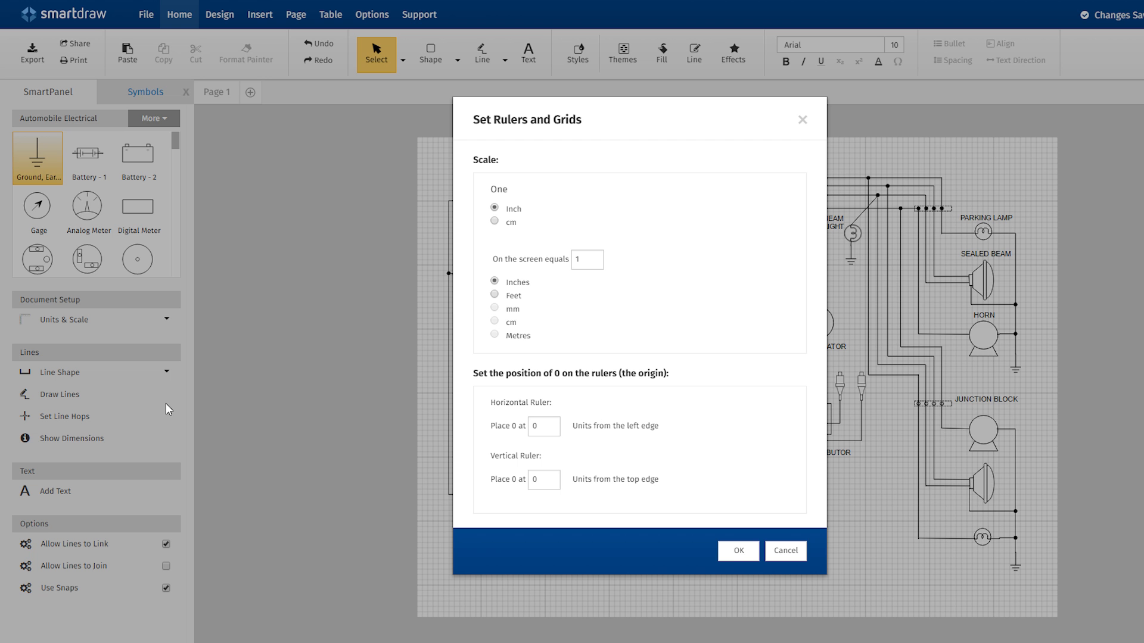
pyautogui.click(495, 221)
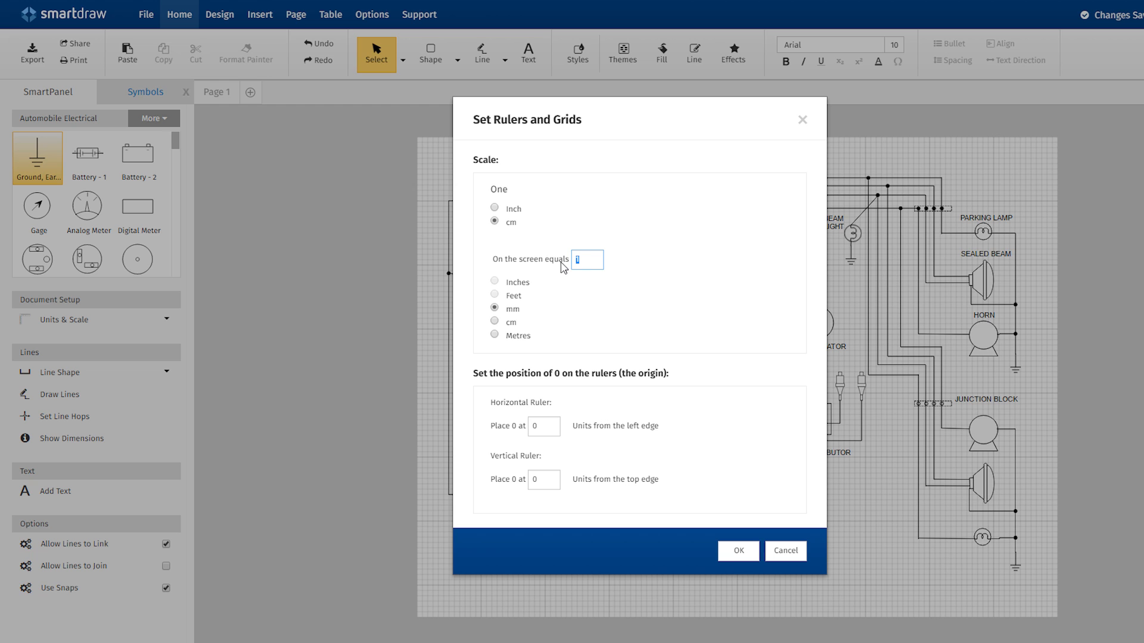
pyautogui.write('8')
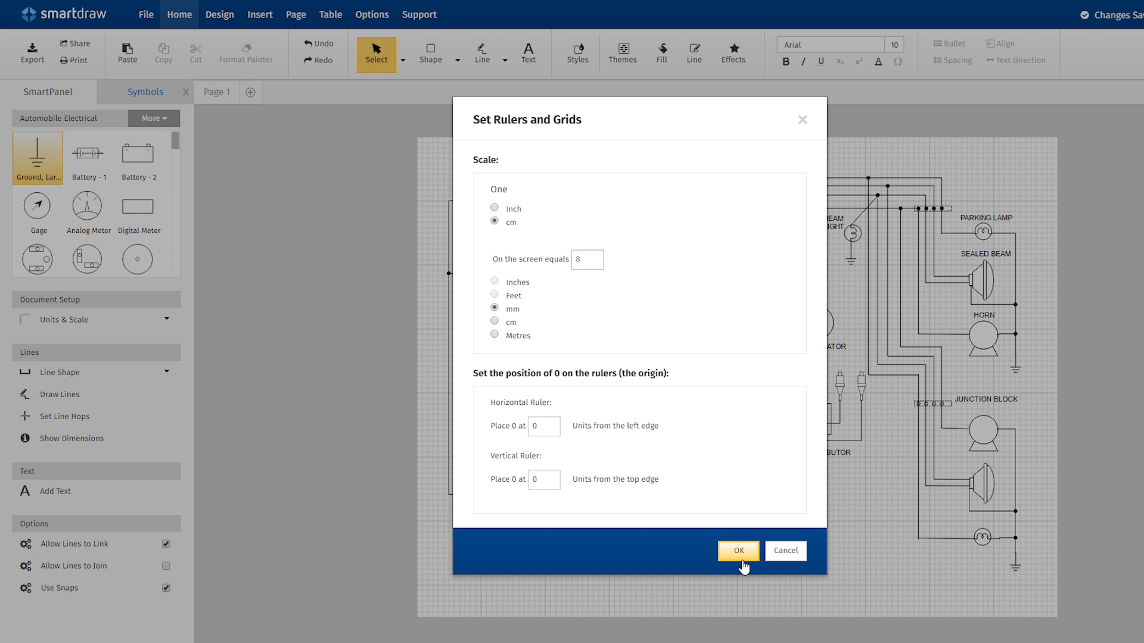
pyautogui.click(737, 550)
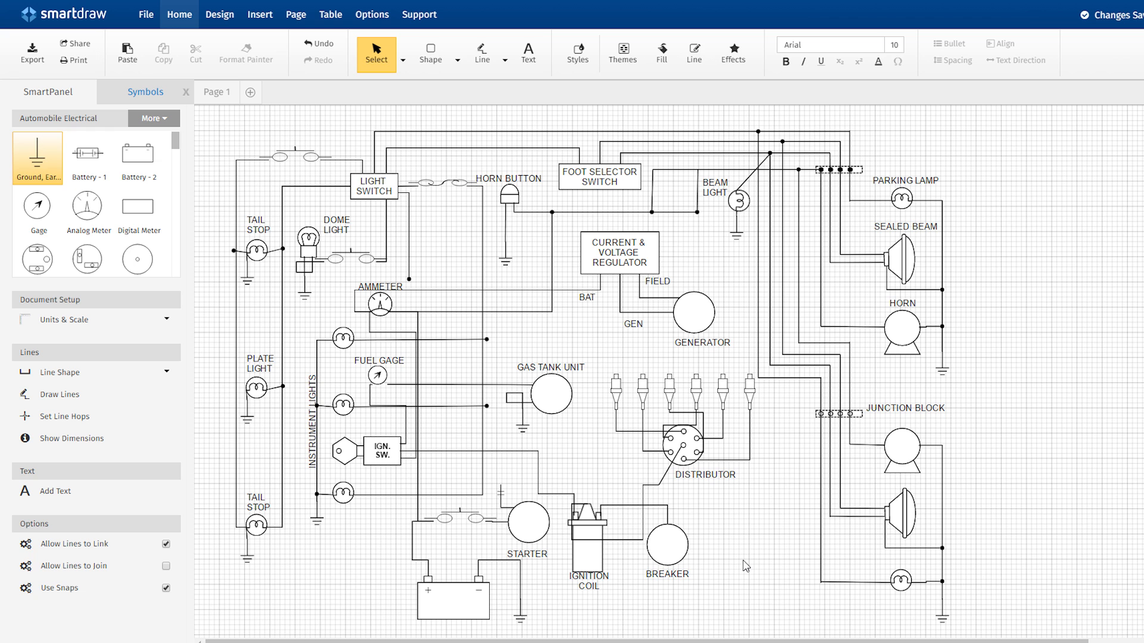
pyautogui.click(145, 14)
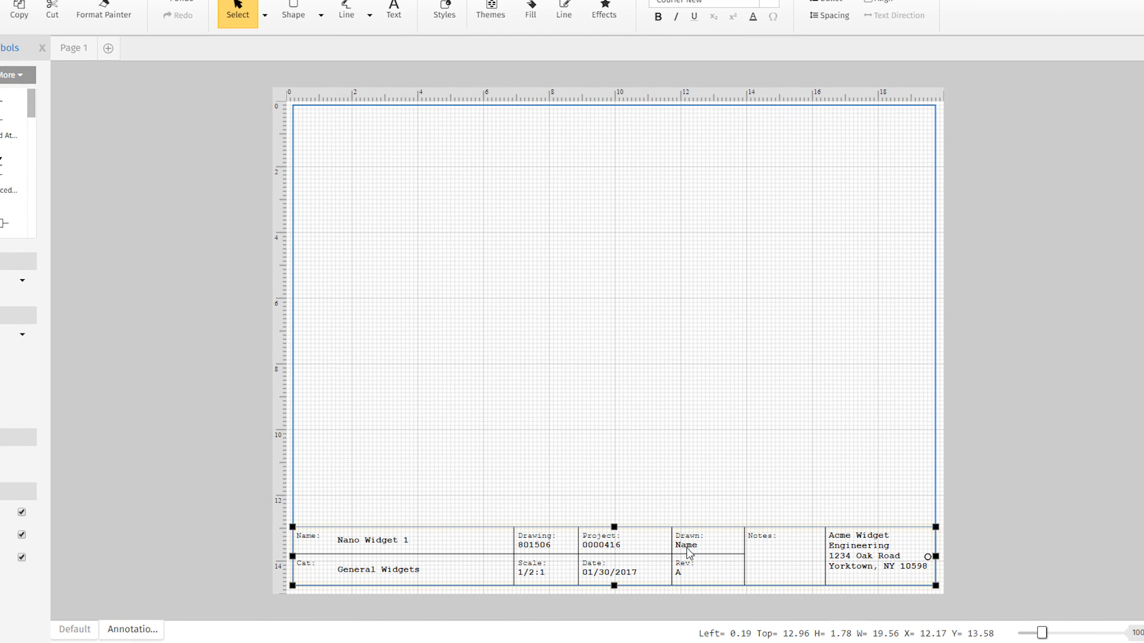
# - Enter 'John Smith' in the title block's Drawn field and choose an action from the page menu
pyautogui.write('John Smith')
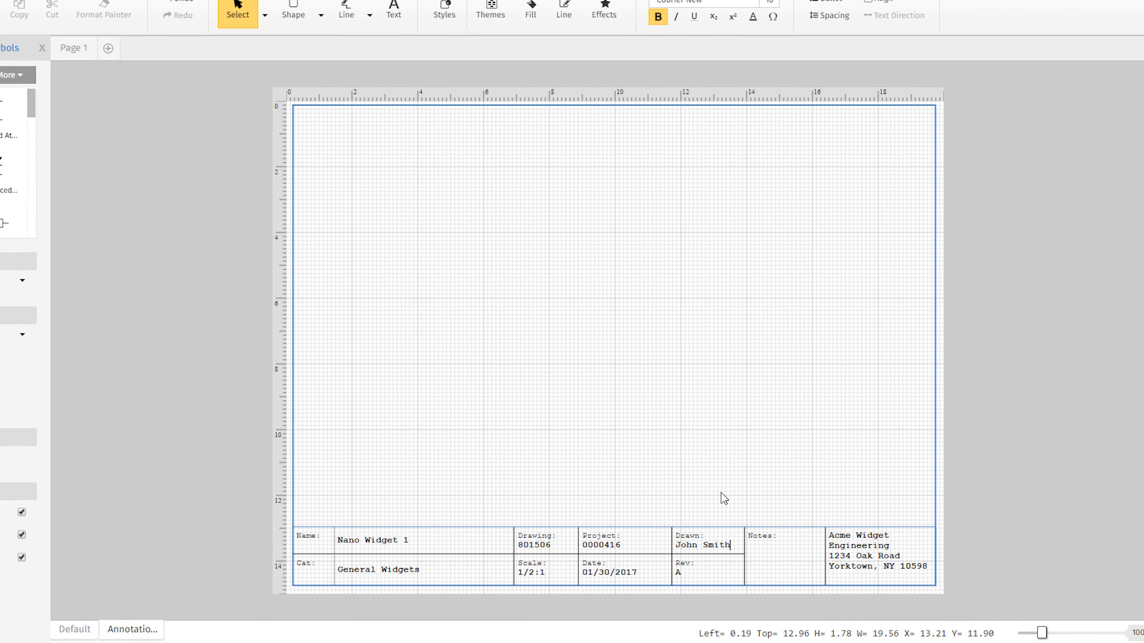
pyautogui.rightClick(489, 308)
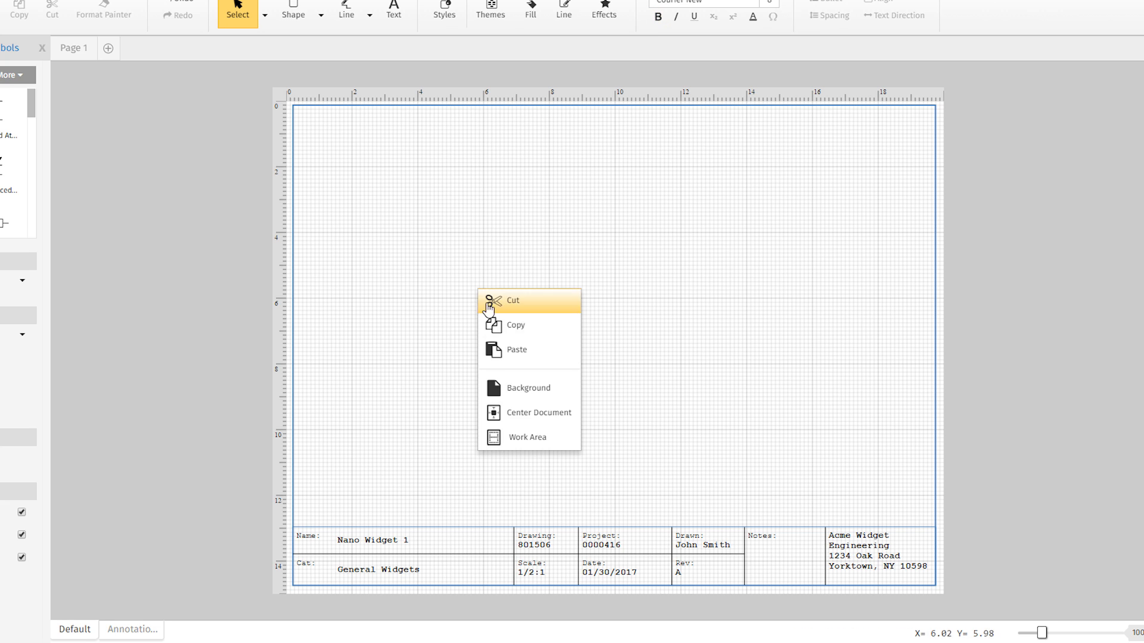
pyautogui.click(516, 349)
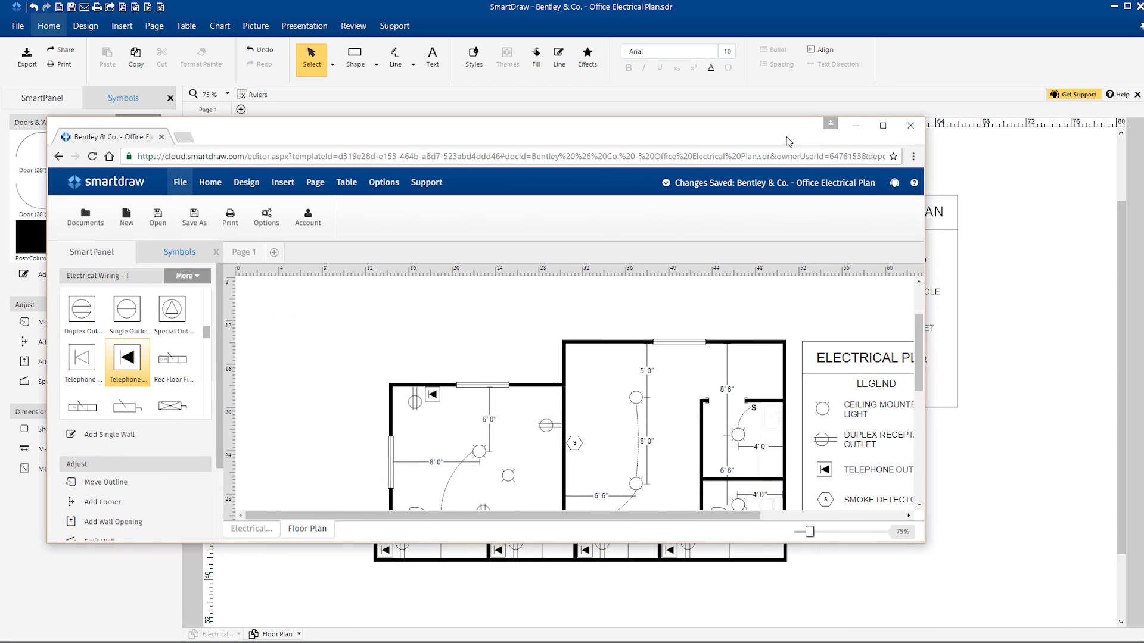
# - Generate a view-only link via Share > Copy Link and finish with Done
pyautogui.click(881, 125)
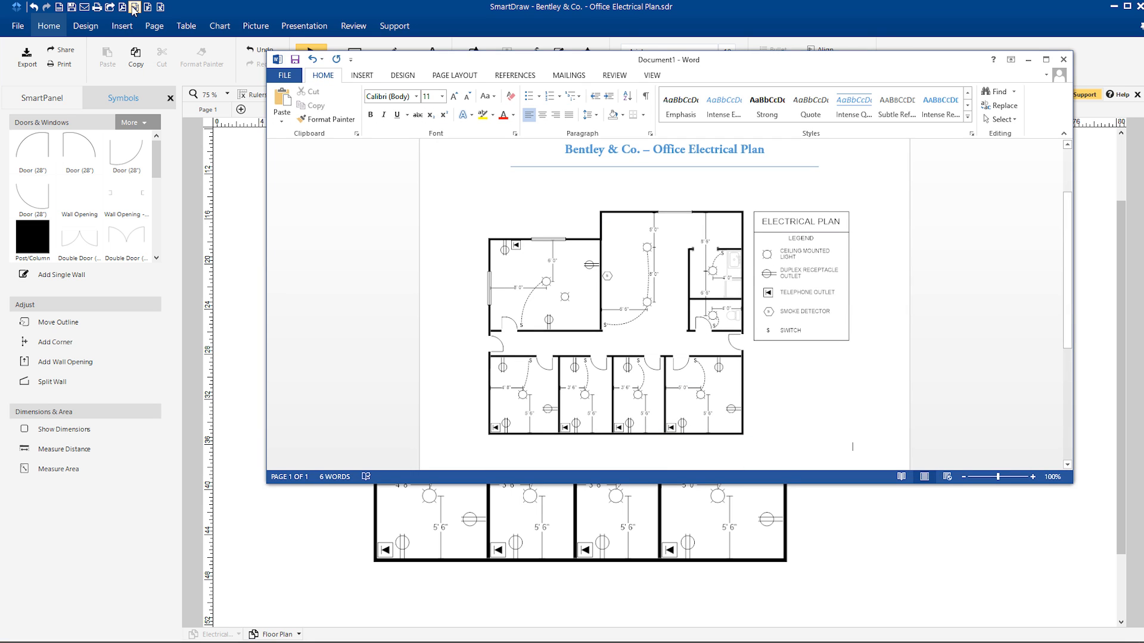
pyautogui.click(67, 79)
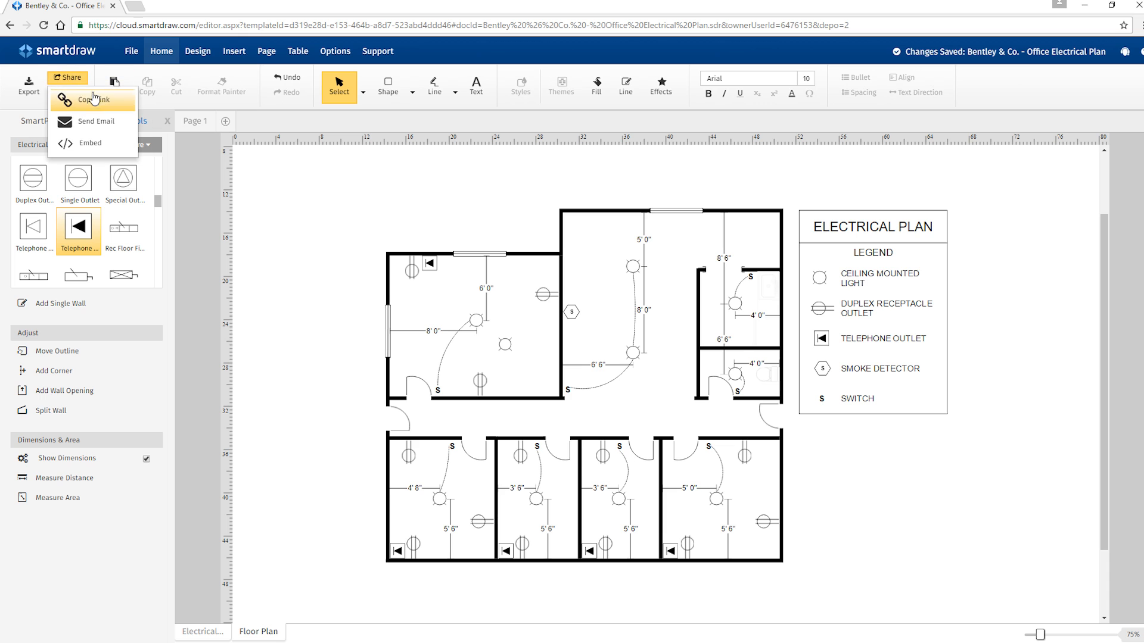
pyautogui.click(92, 99)
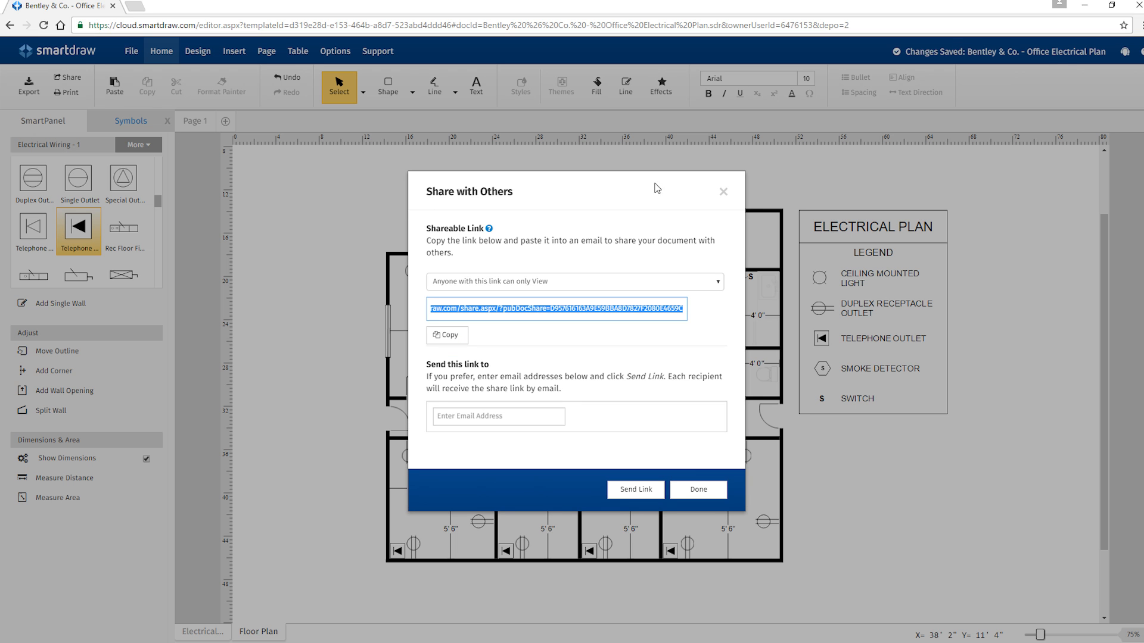
pyautogui.click(131, 51)
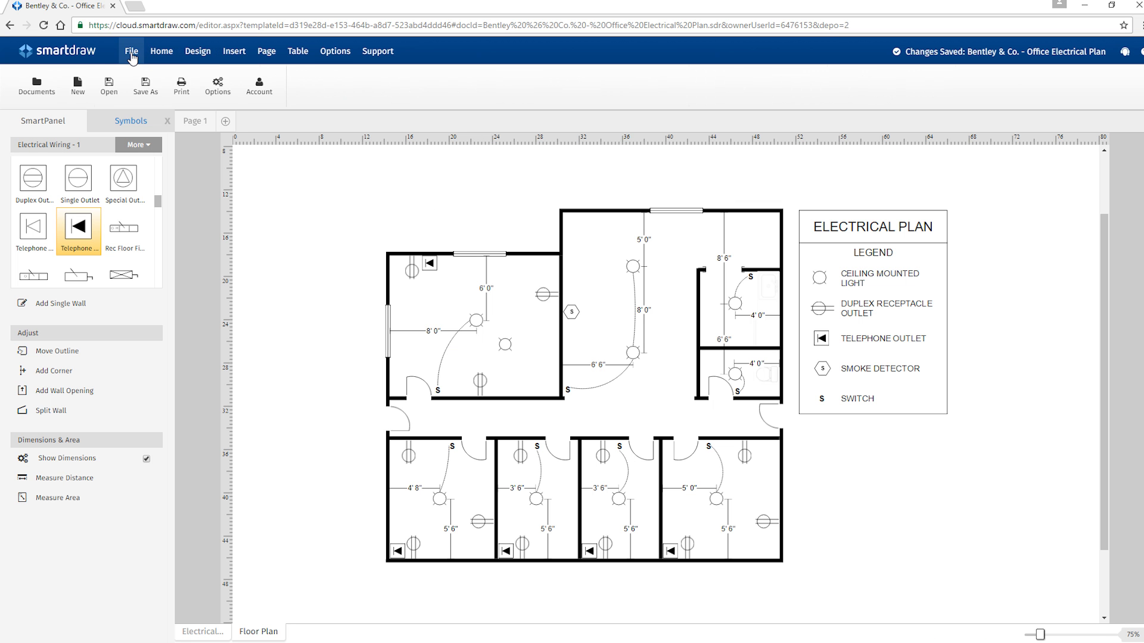
# - Start Save As and list the Save To services: SmartDraw Cloud, Google Drive, OneDrive, Dropbox
pyautogui.click(144, 86)
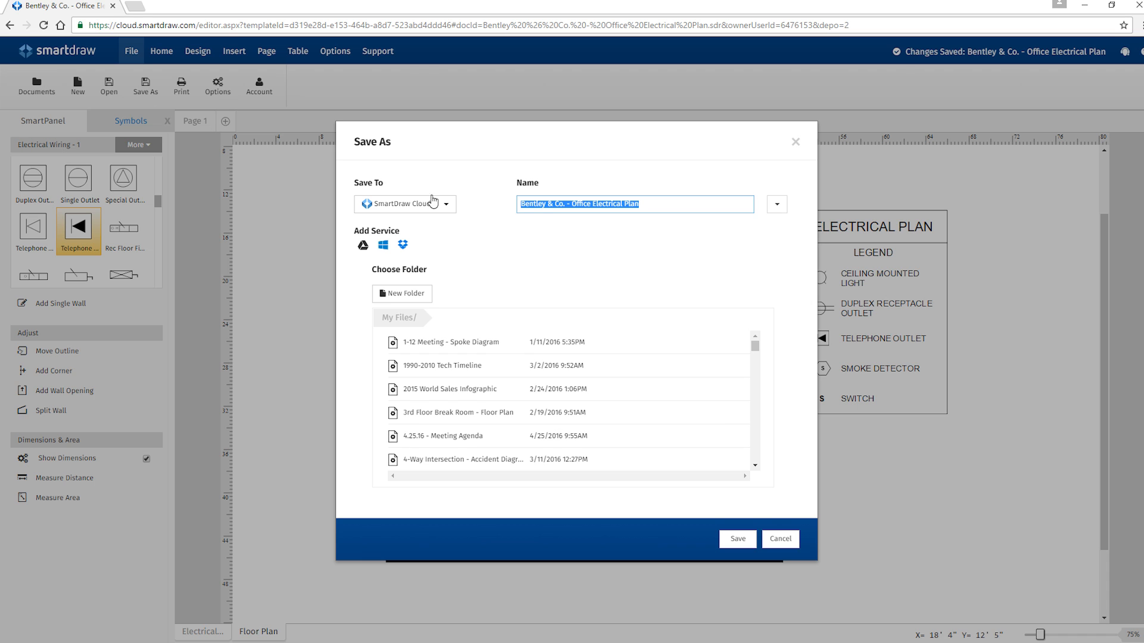
pyautogui.click(445, 203)
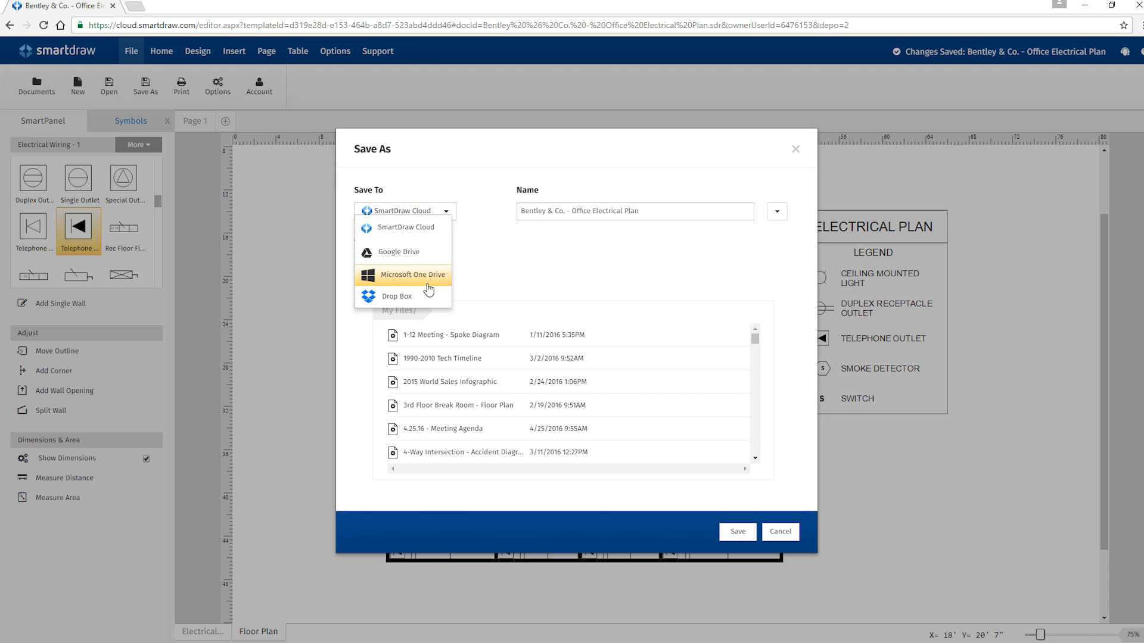
pyautogui.moveTo(401, 296)
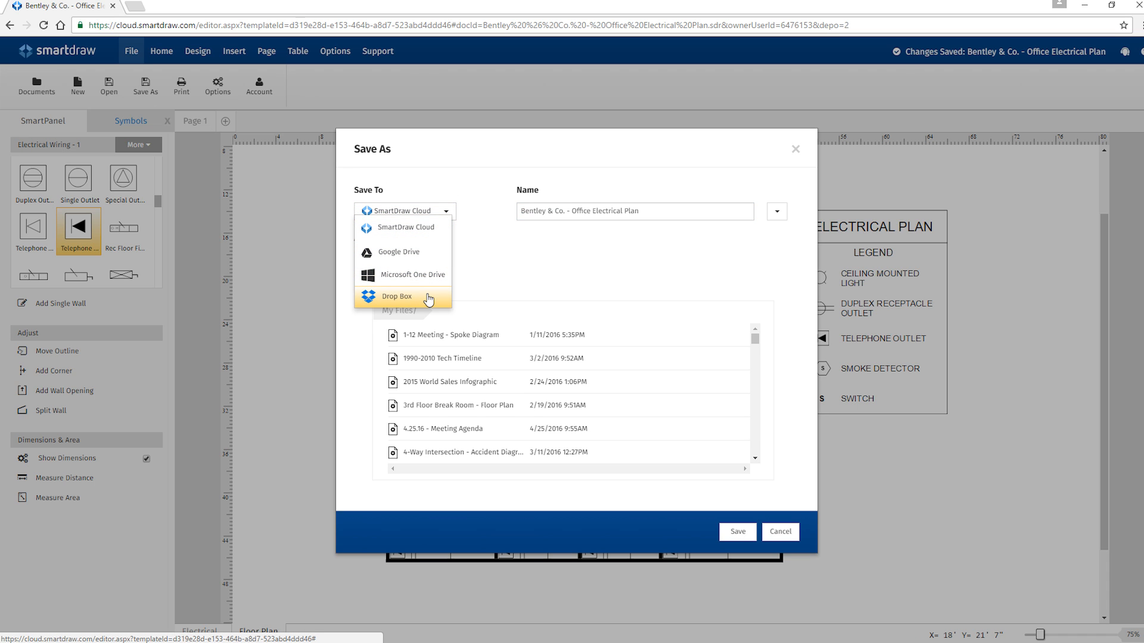